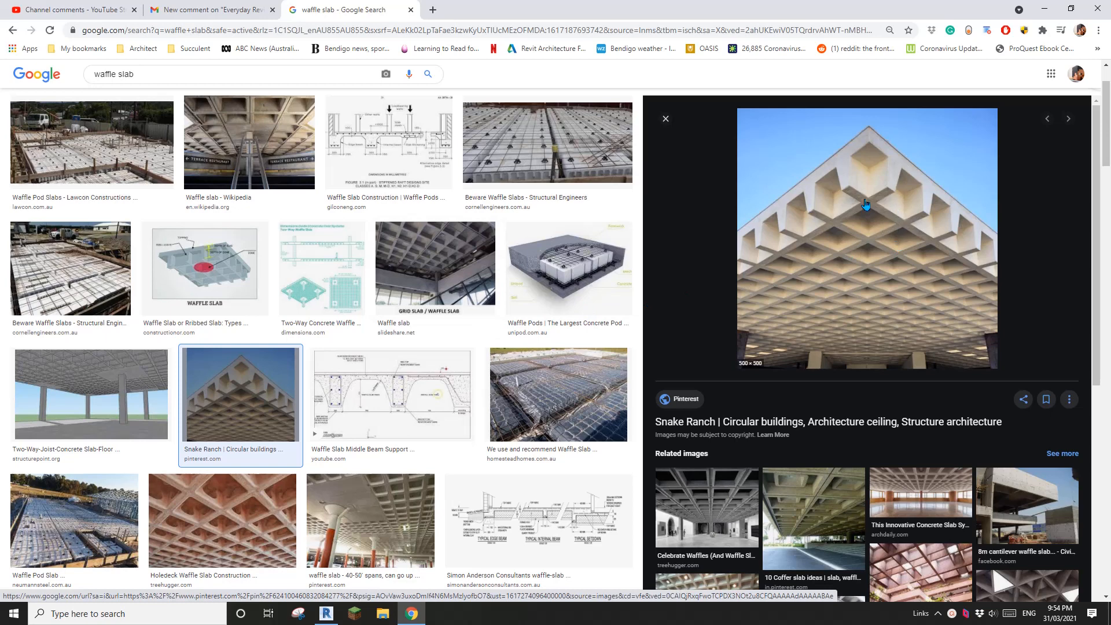
pyautogui.moveTo(837, 236)
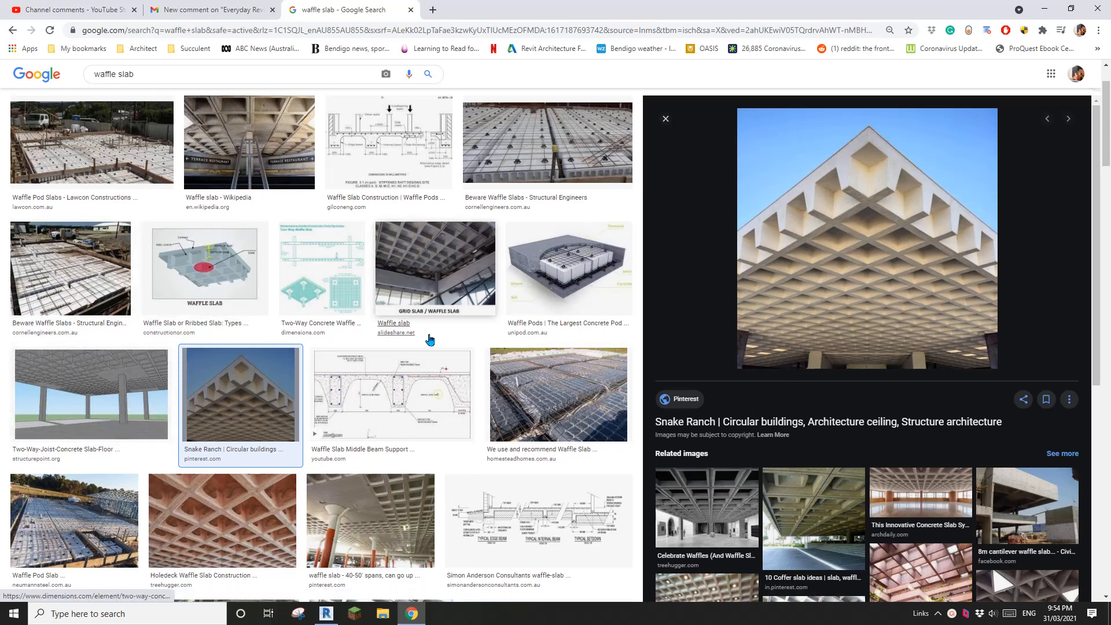
pyautogui.moveTo(799, 265)
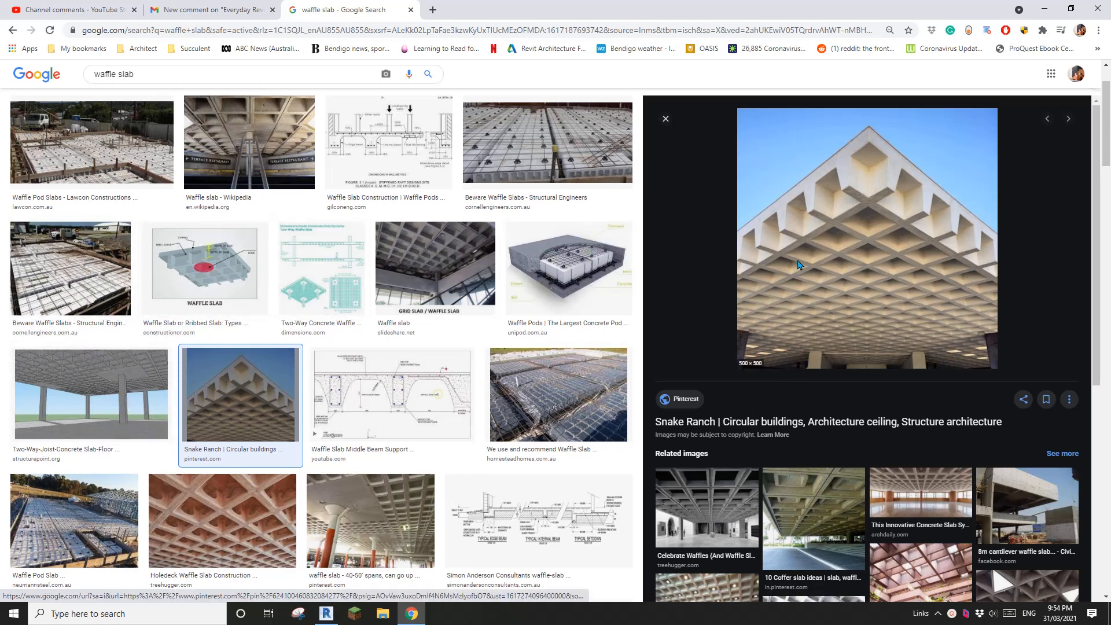
pyautogui.moveTo(382, 458)
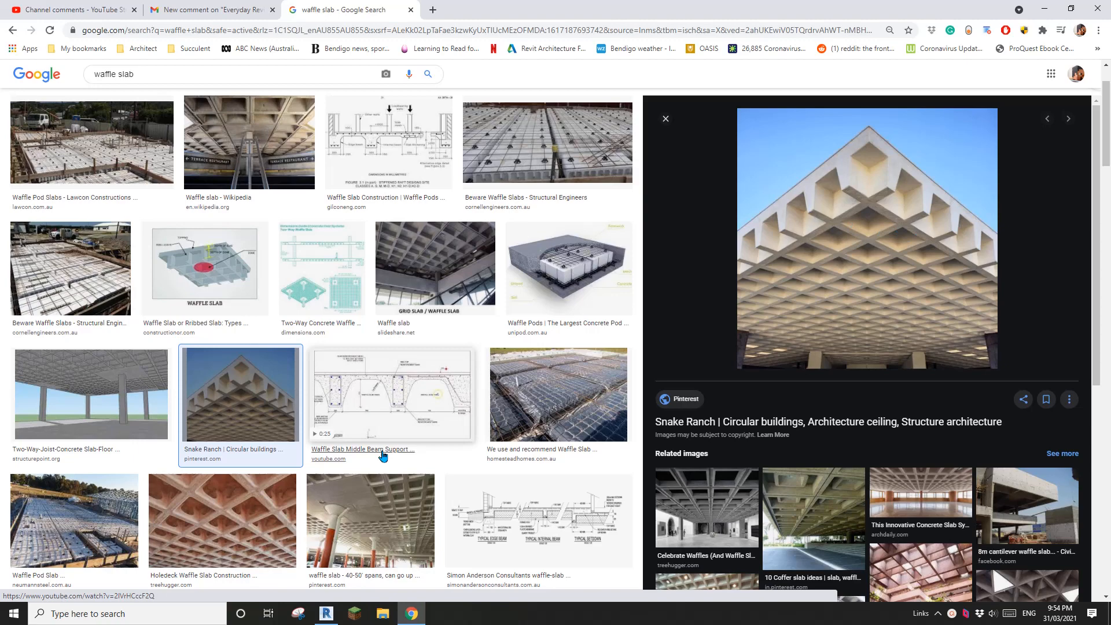
# Create a new Revit project from the Architectural Template
pyautogui.click(325, 613)
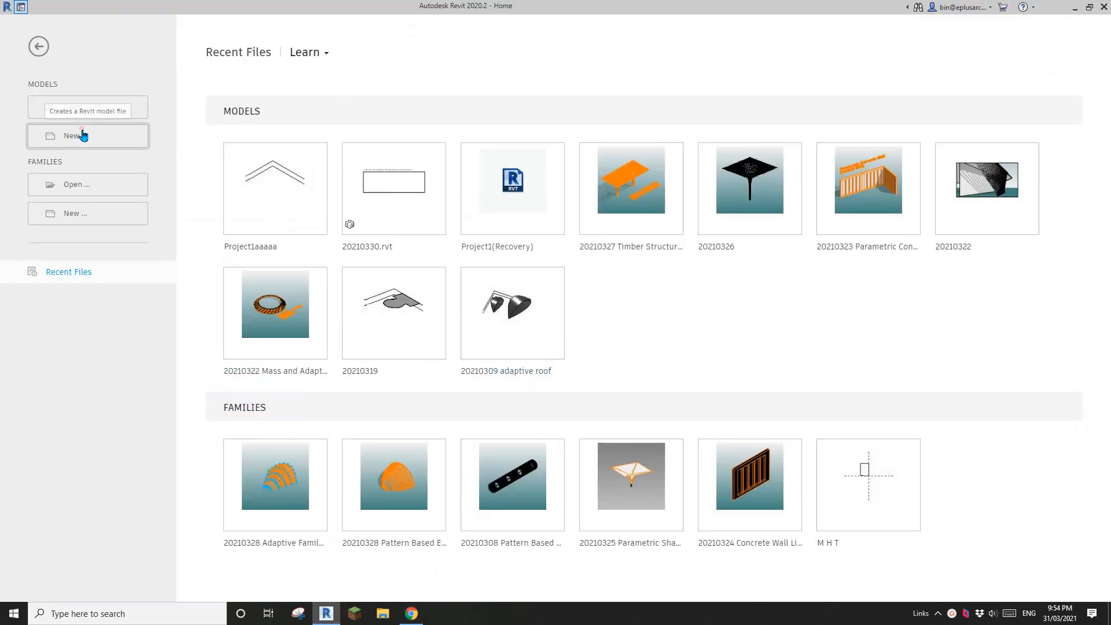
pyautogui.click(87, 135)
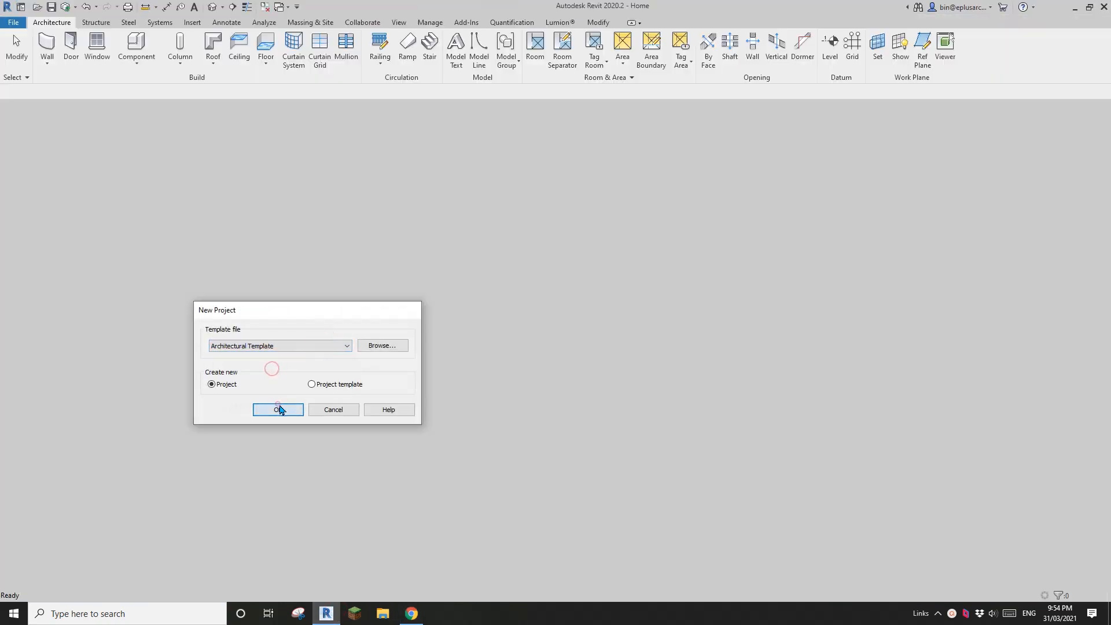
pyautogui.click(277, 410)
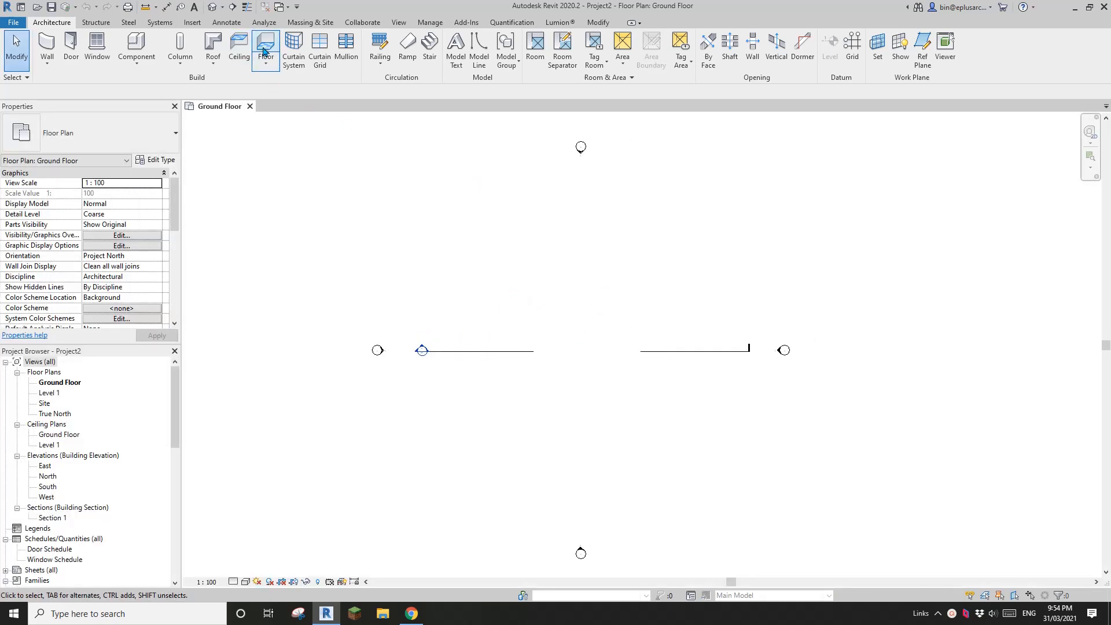
# Start a Generic 150mm floor sketch, try finishing it, and dismiss the empty-sketch error
pyautogui.click(264, 47)
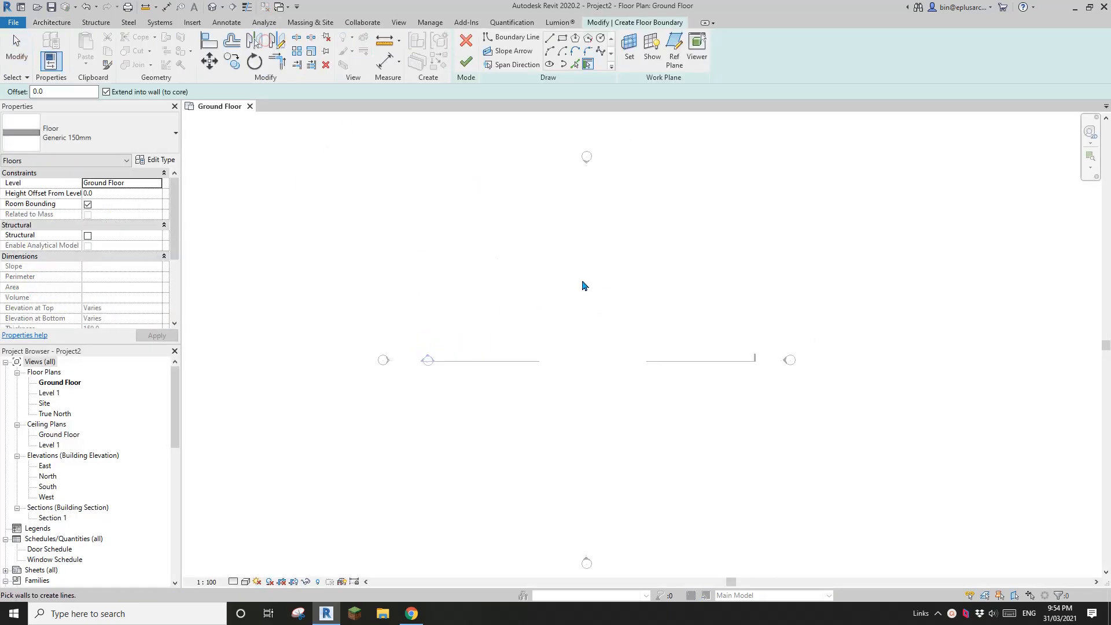
pyautogui.click(120, 133)
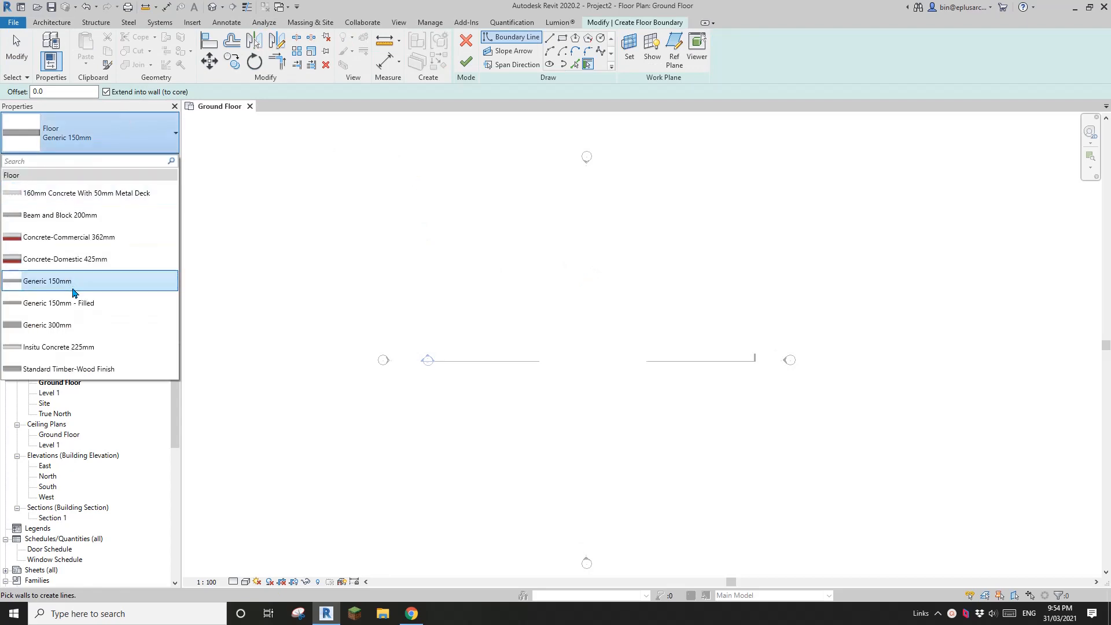
pyautogui.moveTo(86, 259)
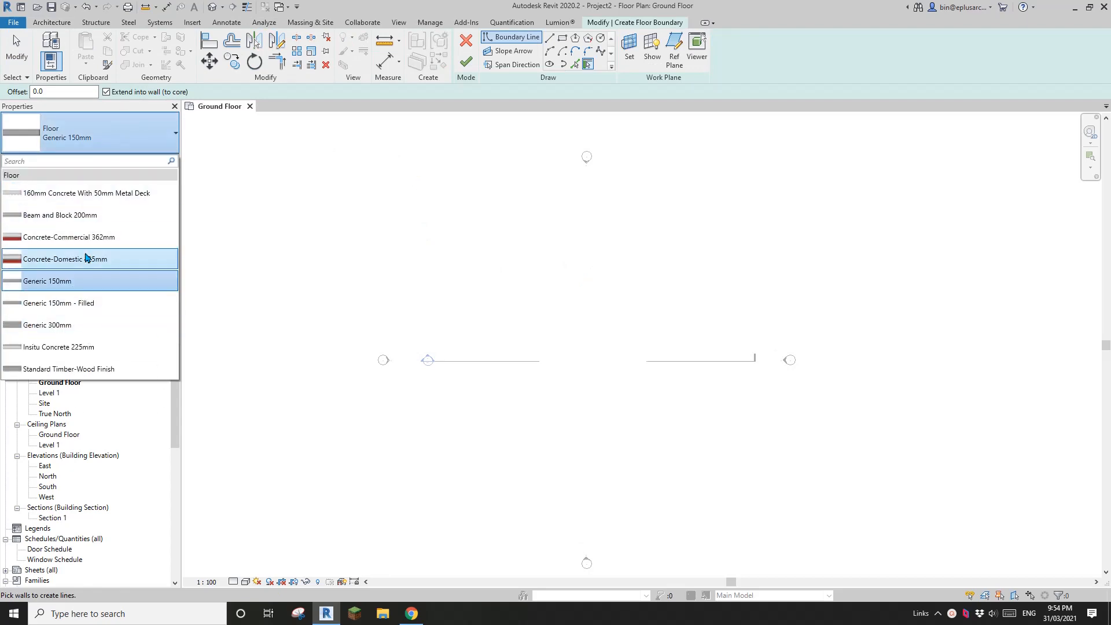
pyautogui.click(48, 280)
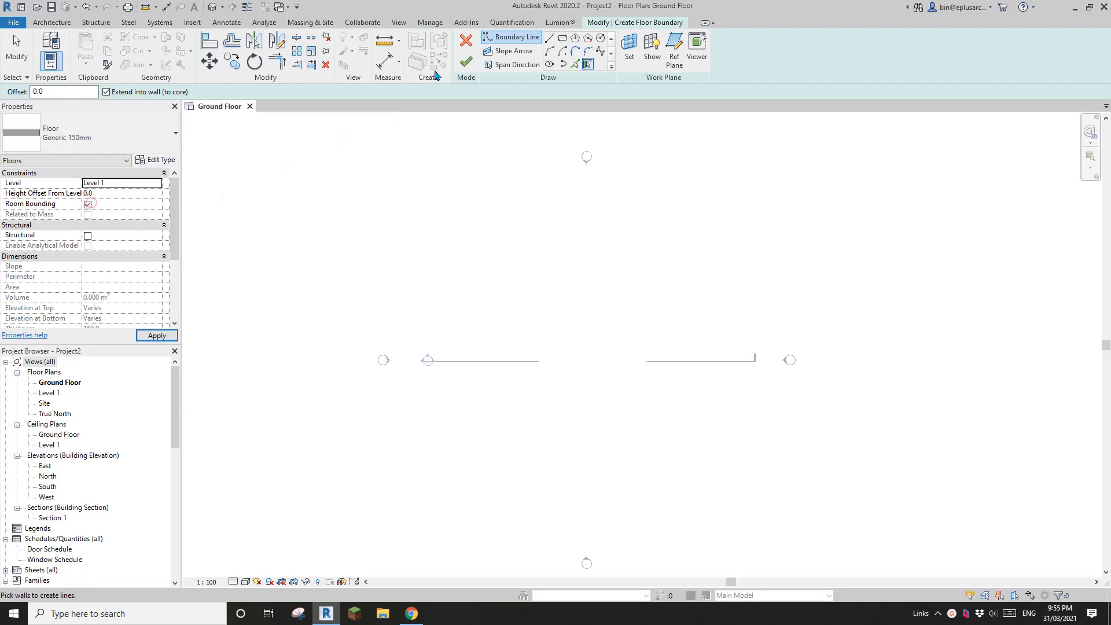
pyautogui.click(465, 62)
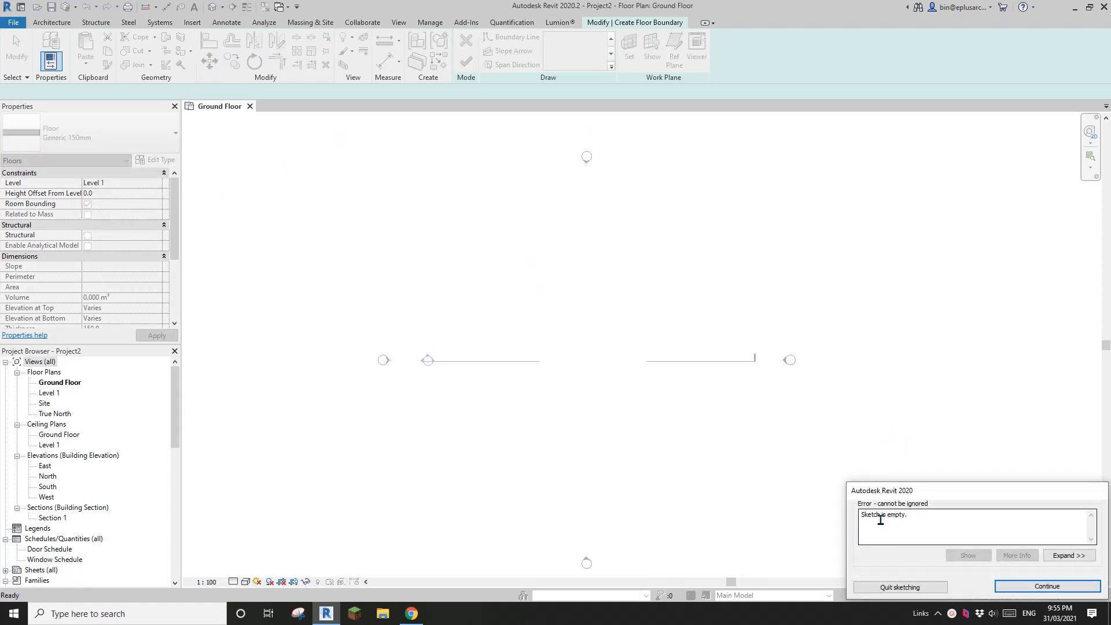
pyautogui.click(1046, 586)
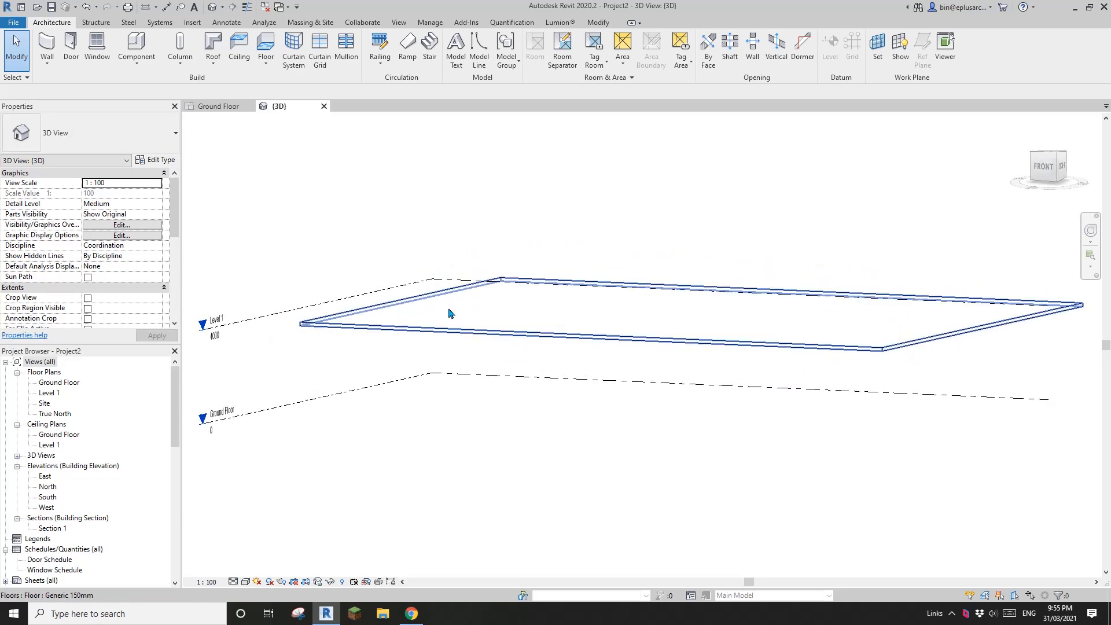
pyautogui.moveTo(451, 314); pyautogui.dragTo(643, 312)
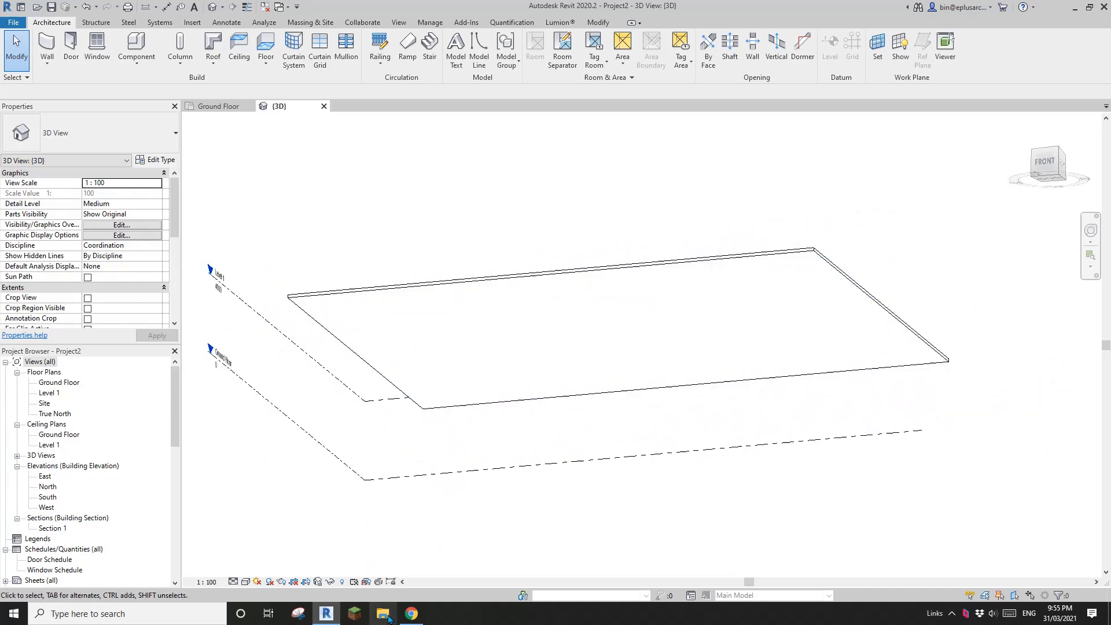
pyautogui.click(411, 614)
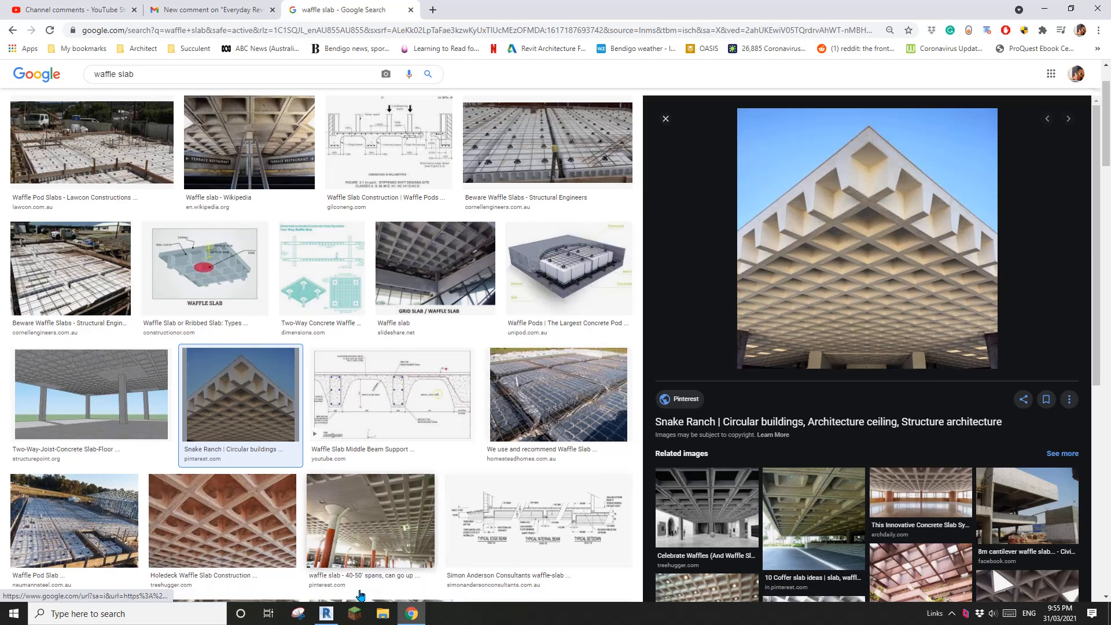
pyautogui.click(325, 613)
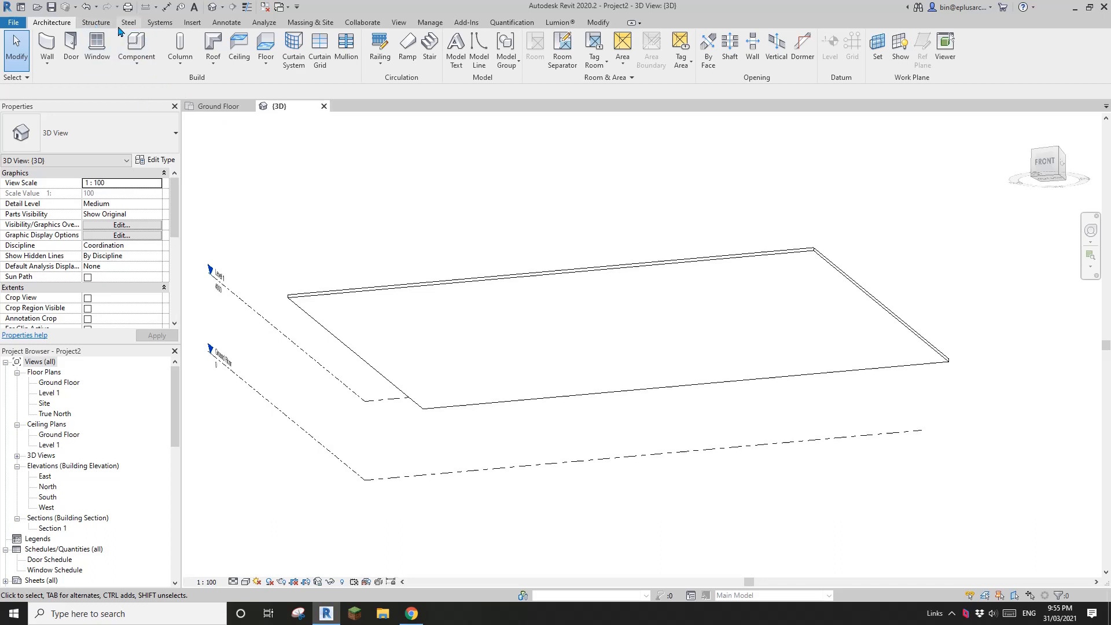
# Load the Concrete Pan Joist family from Structural Framing for beam placement
pyautogui.click(95, 22)
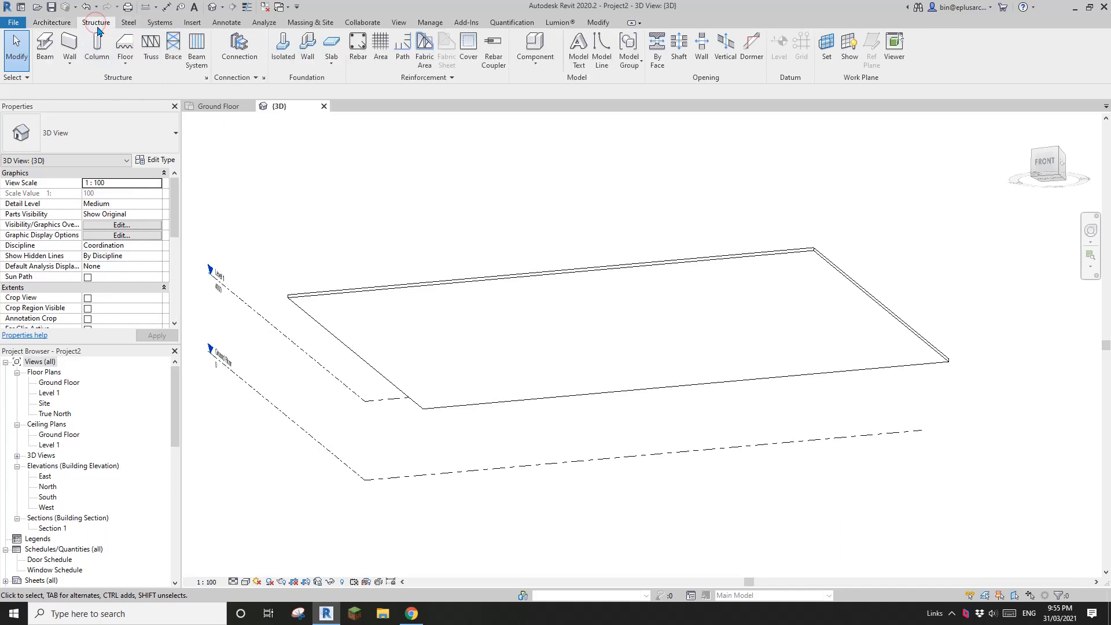
pyautogui.click(44, 51)
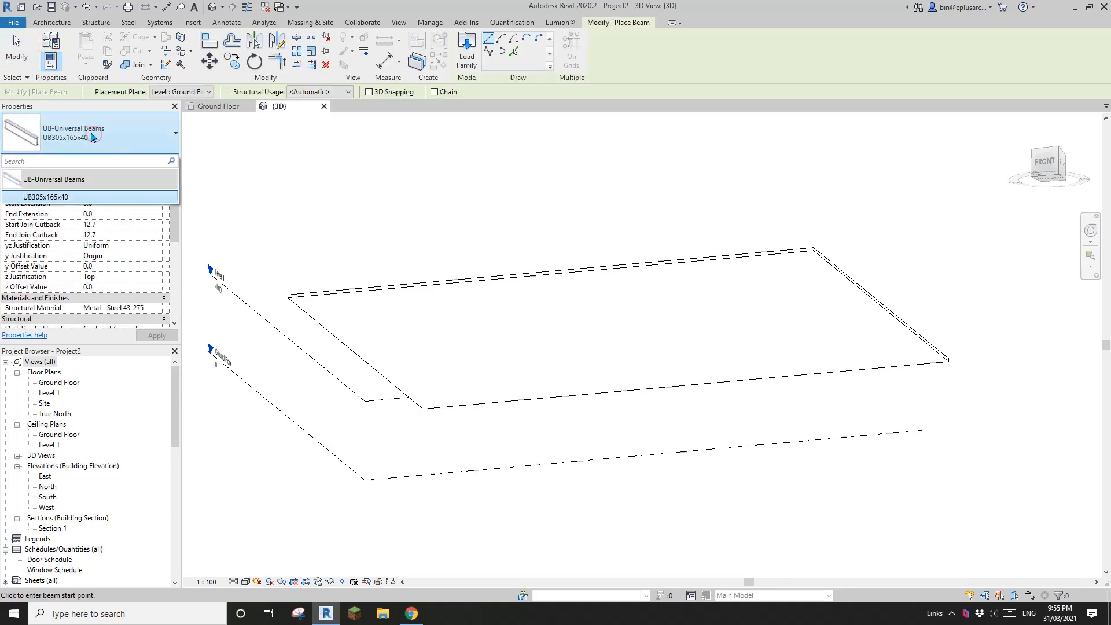
pyautogui.click(467, 50)
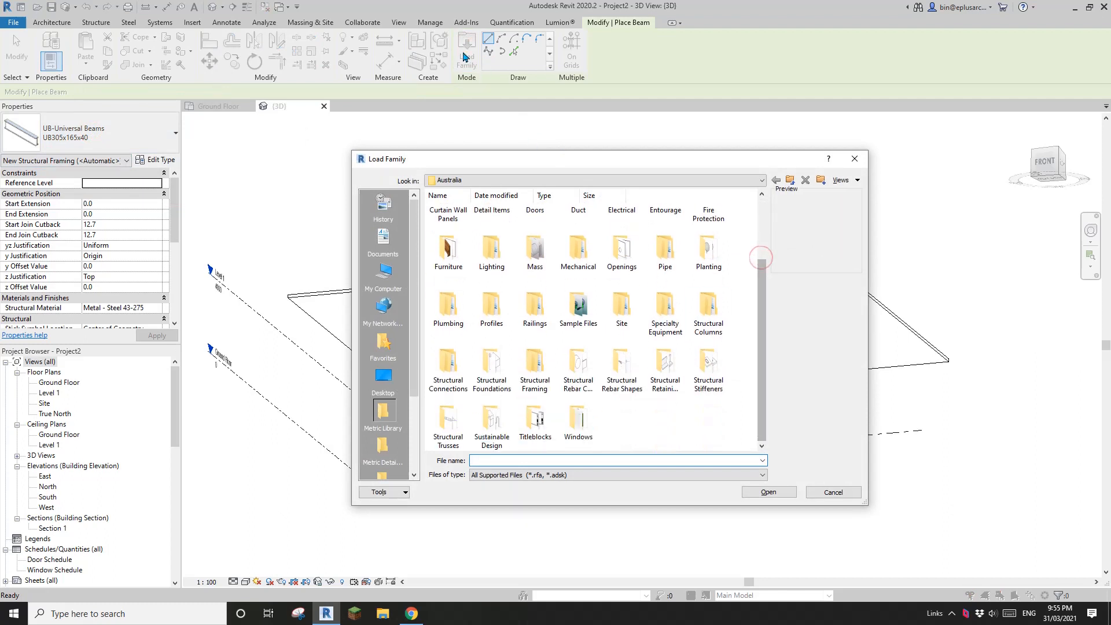
pyautogui.moveTo(534, 360)
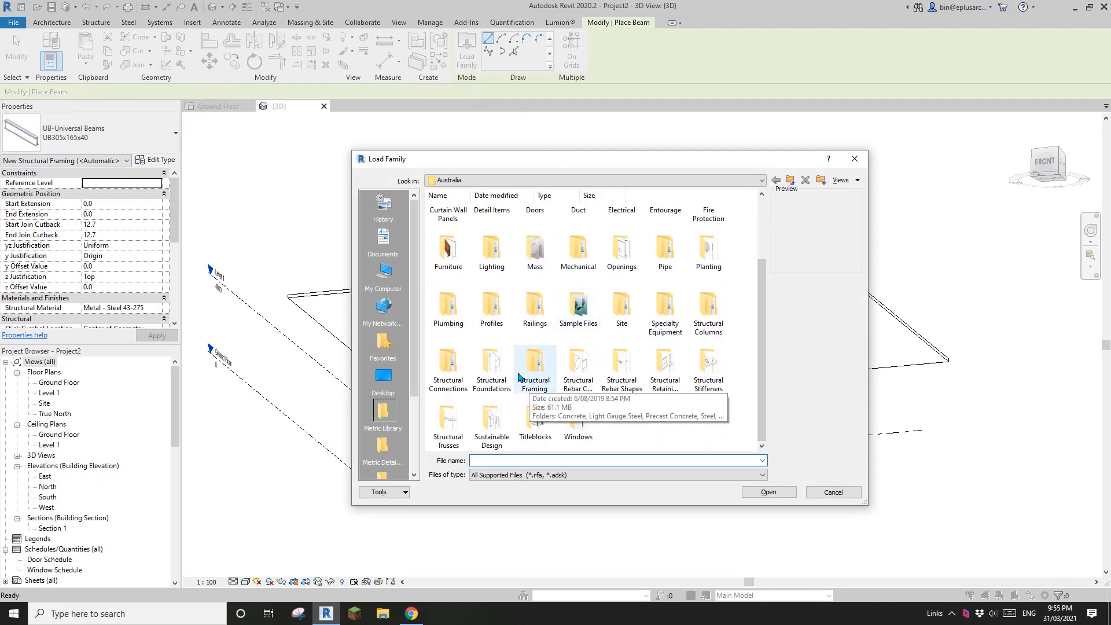
pyautogui.doubleClick(534, 361)
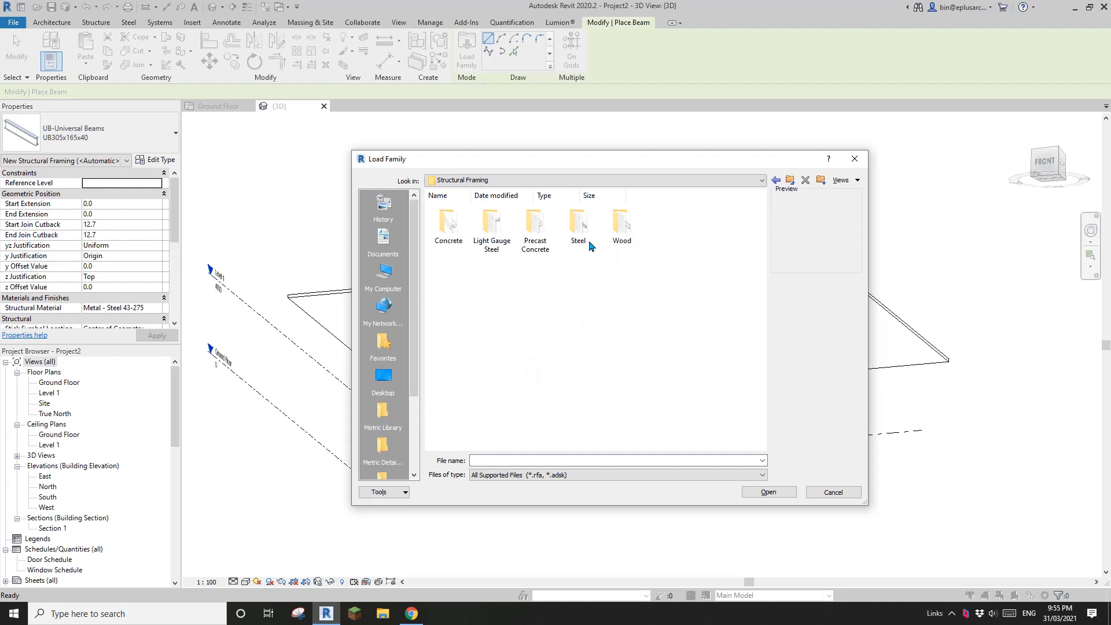
pyautogui.doubleClick(448, 223)
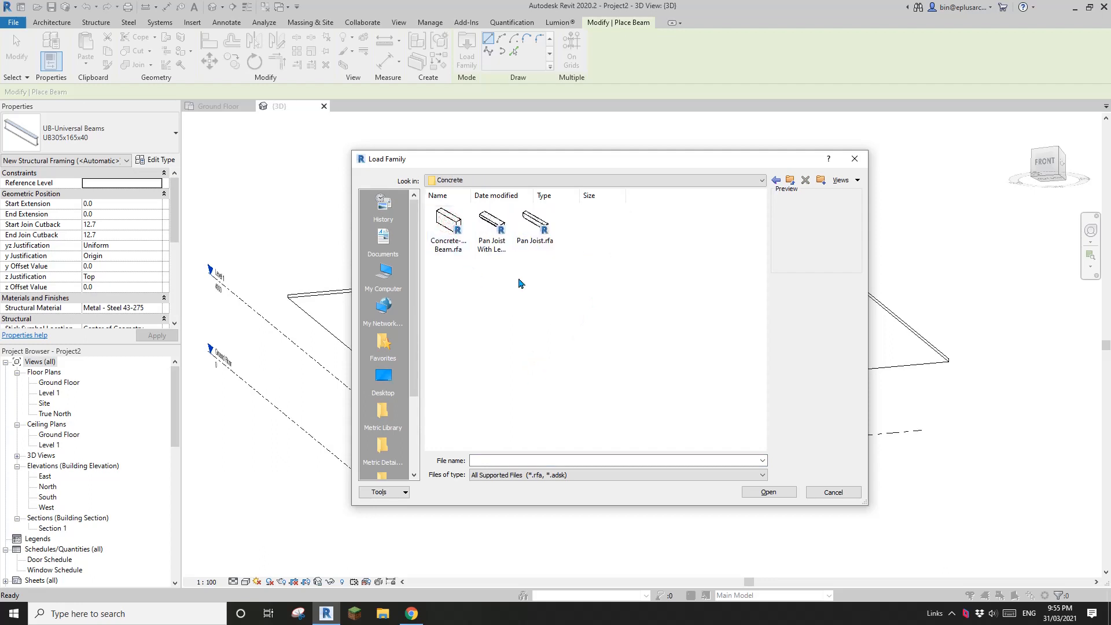
pyautogui.click(534, 225)
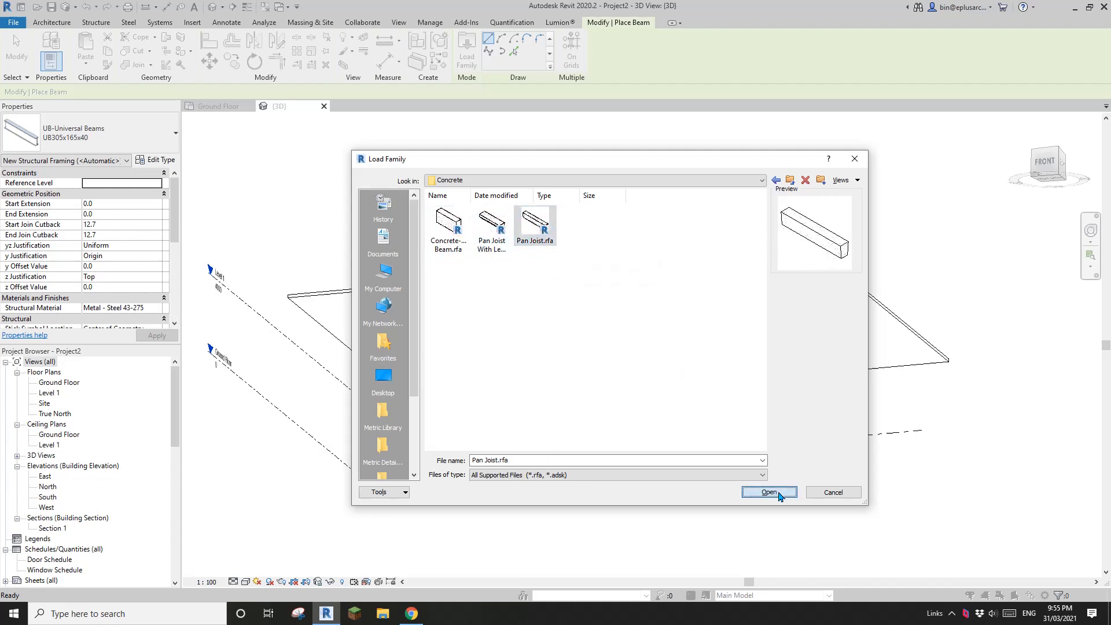
pyautogui.click(769, 492)
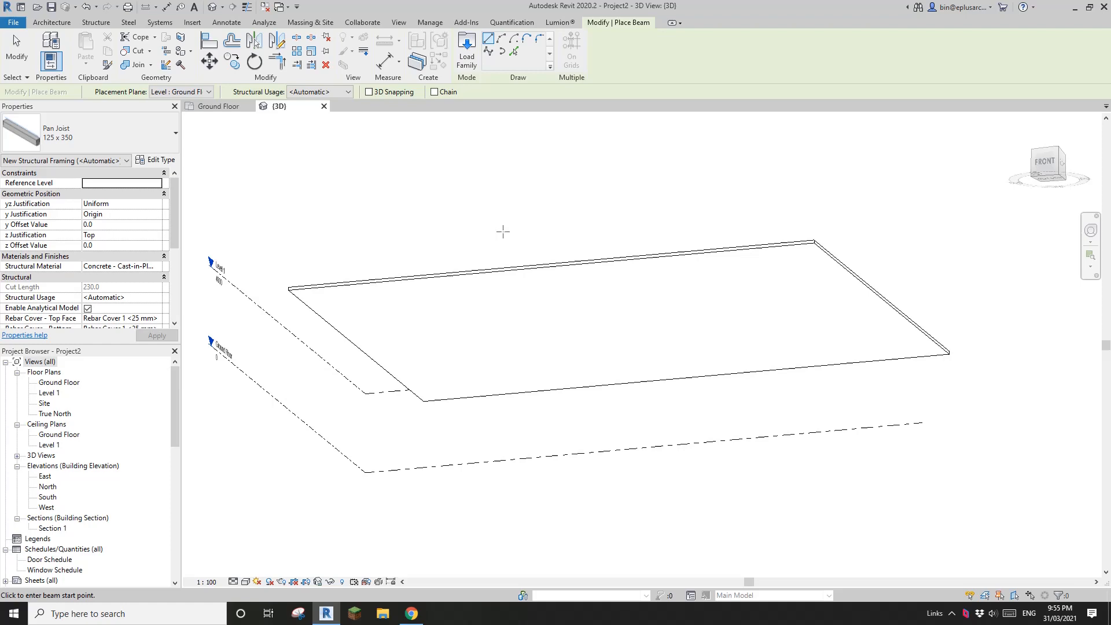
# Cancel the single beam, start a Beam System, and choose to pick its work plane
pyautogui.click(514, 51)
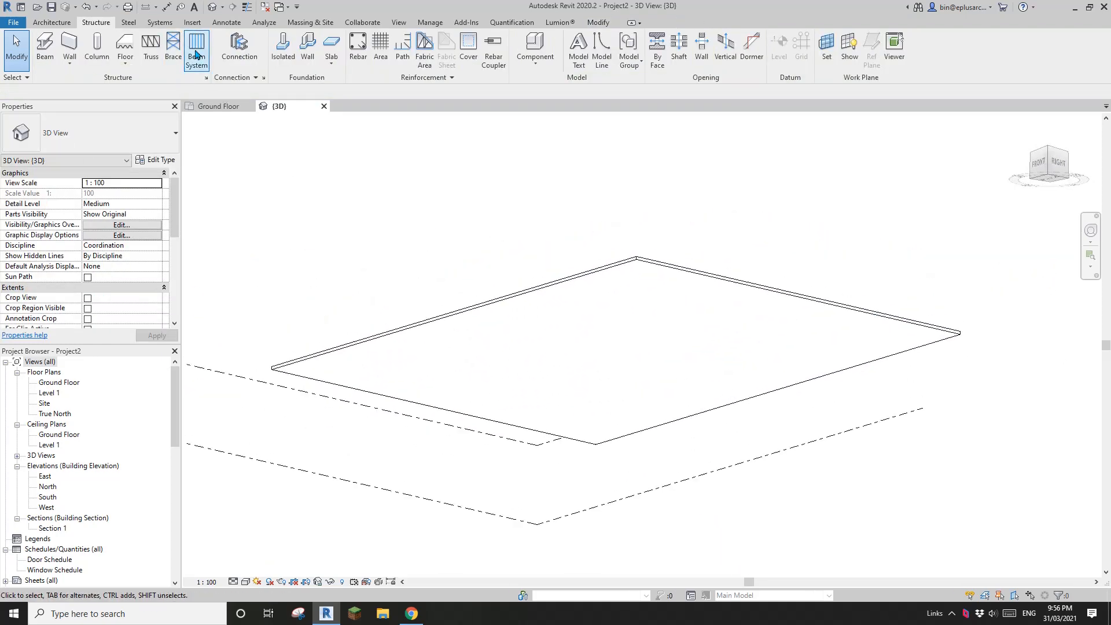
pyautogui.click(196, 50)
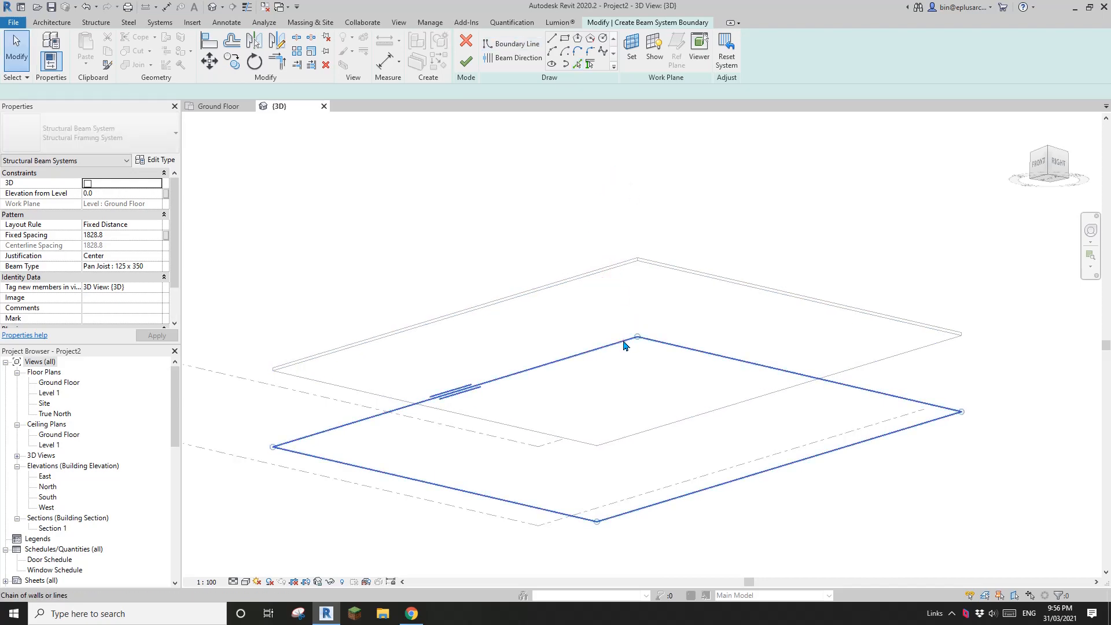
pyautogui.click(631, 48)
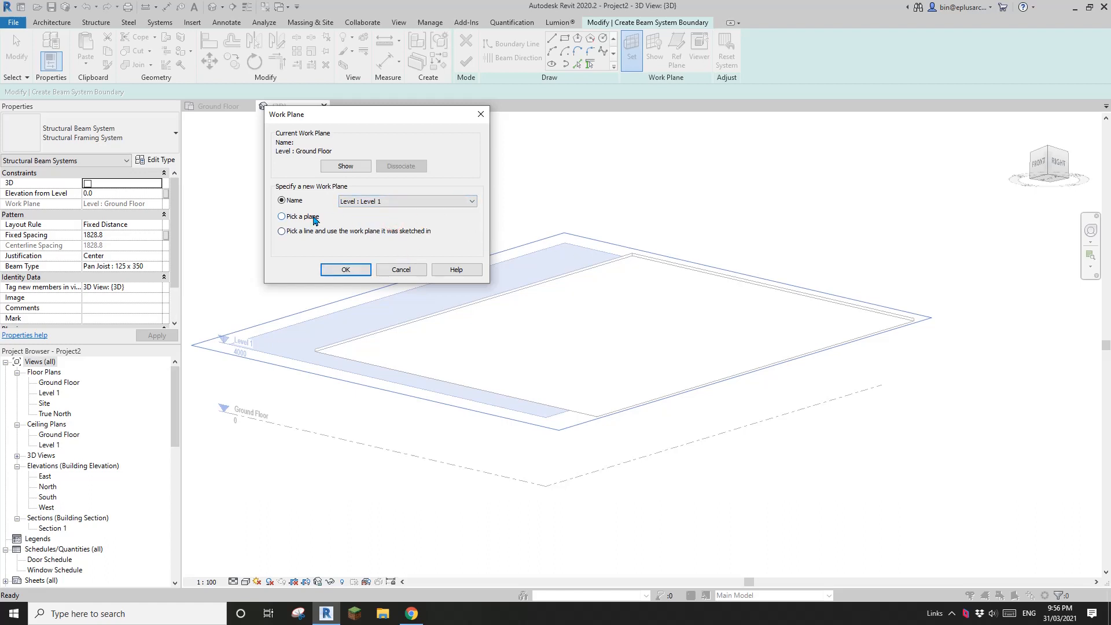
pyautogui.click(282, 216)
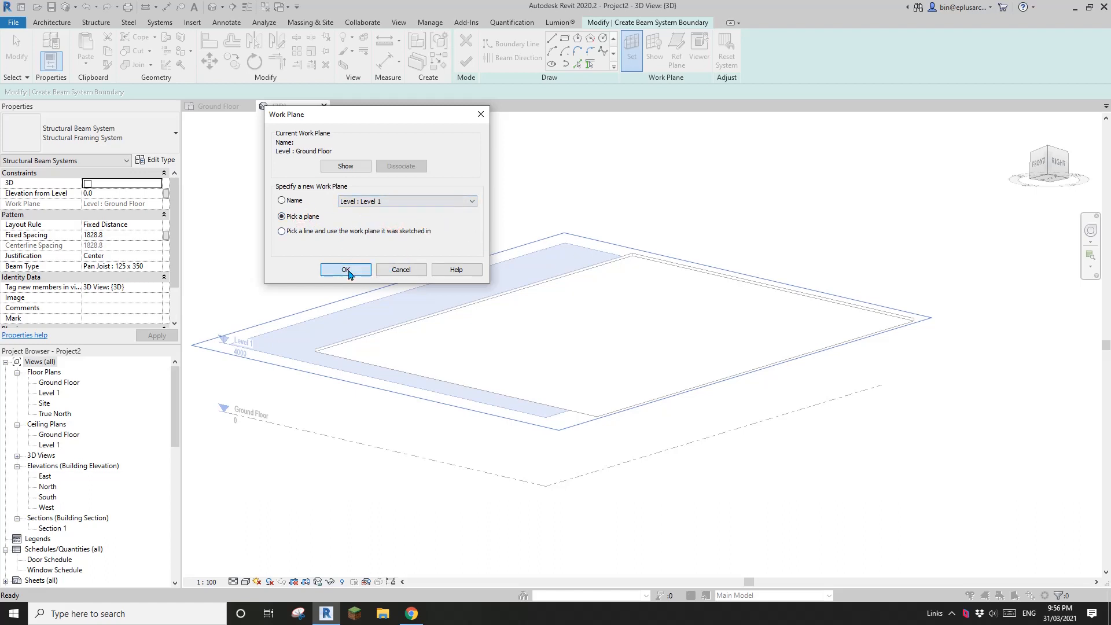
pyautogui.click(345, 270)
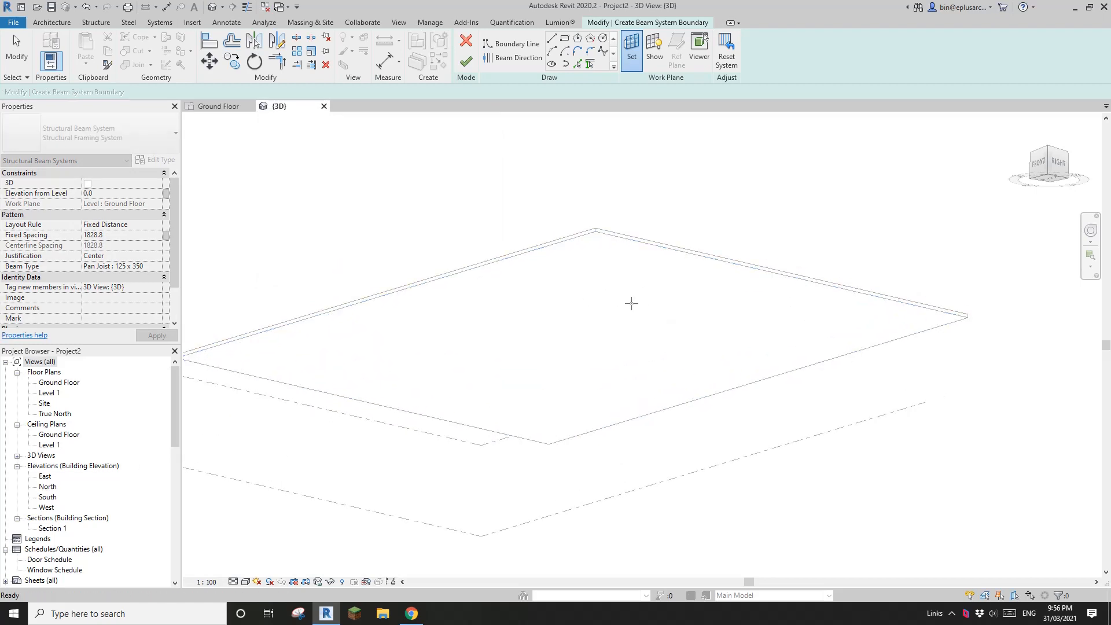
# Use the slab's top face as work plane and begin the boundary sketch
pyautogui.click(517, 43)
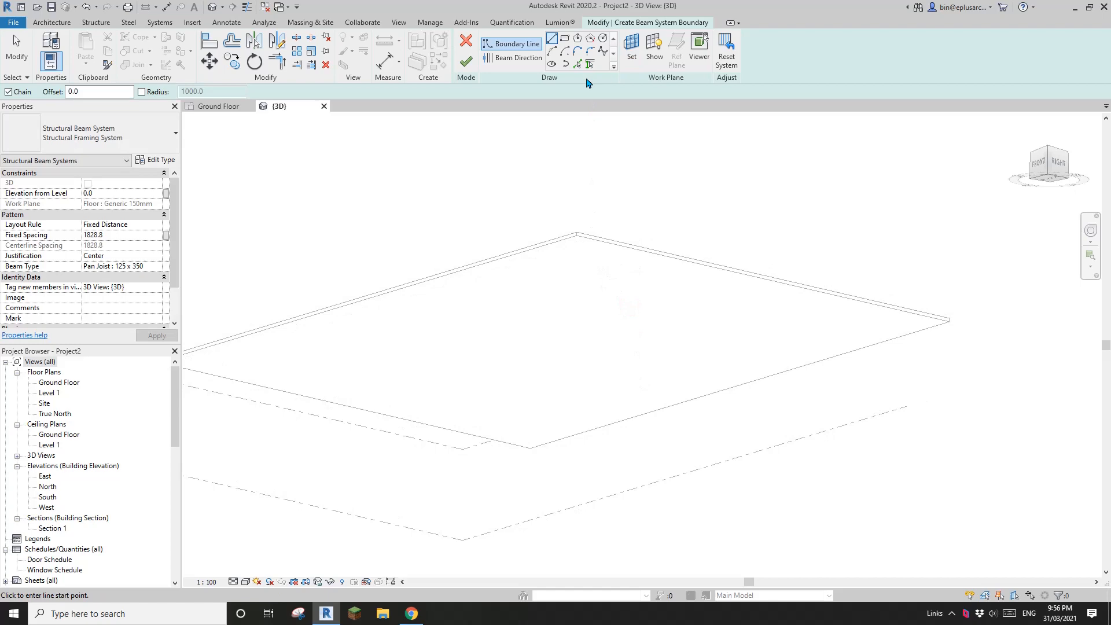
pyautogui.click(576, 63)
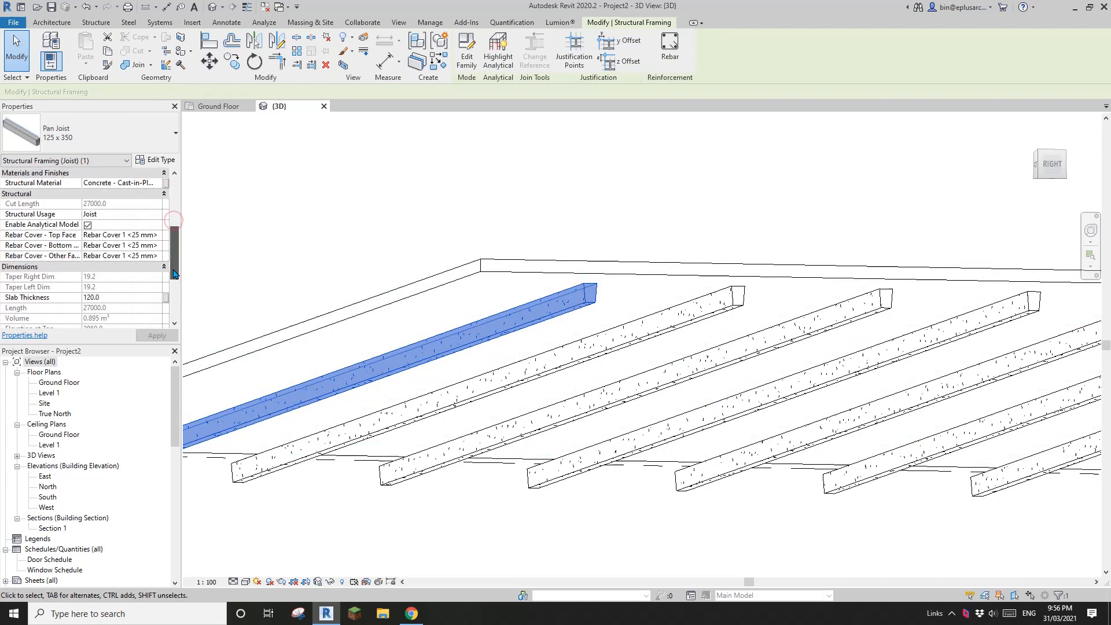
pyautogui.scroll(-3)
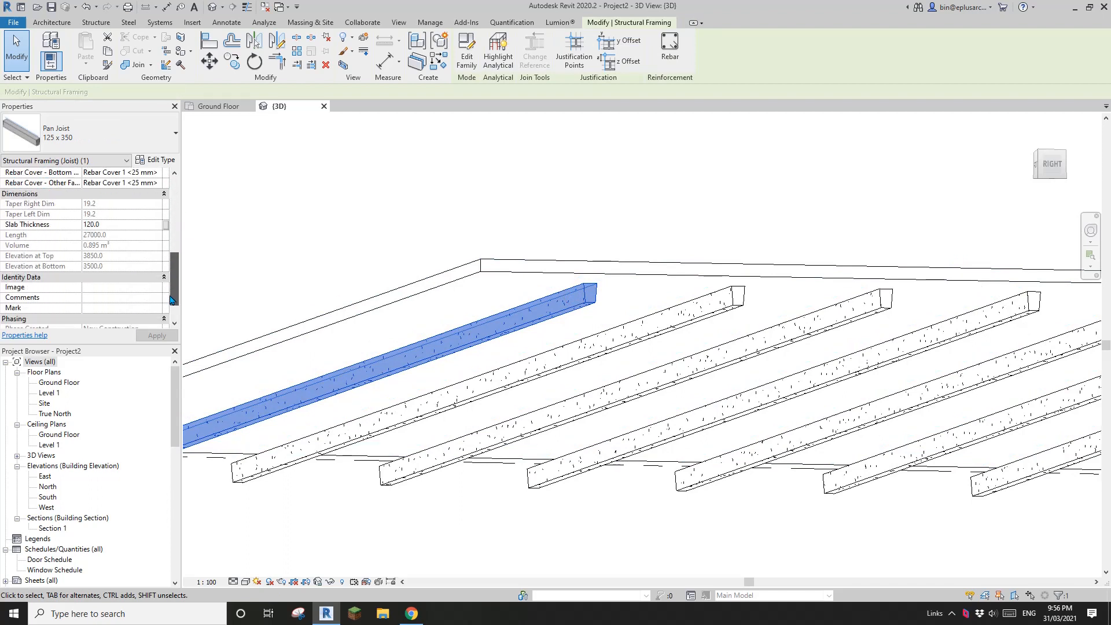
pyautogui.scroll(-3)
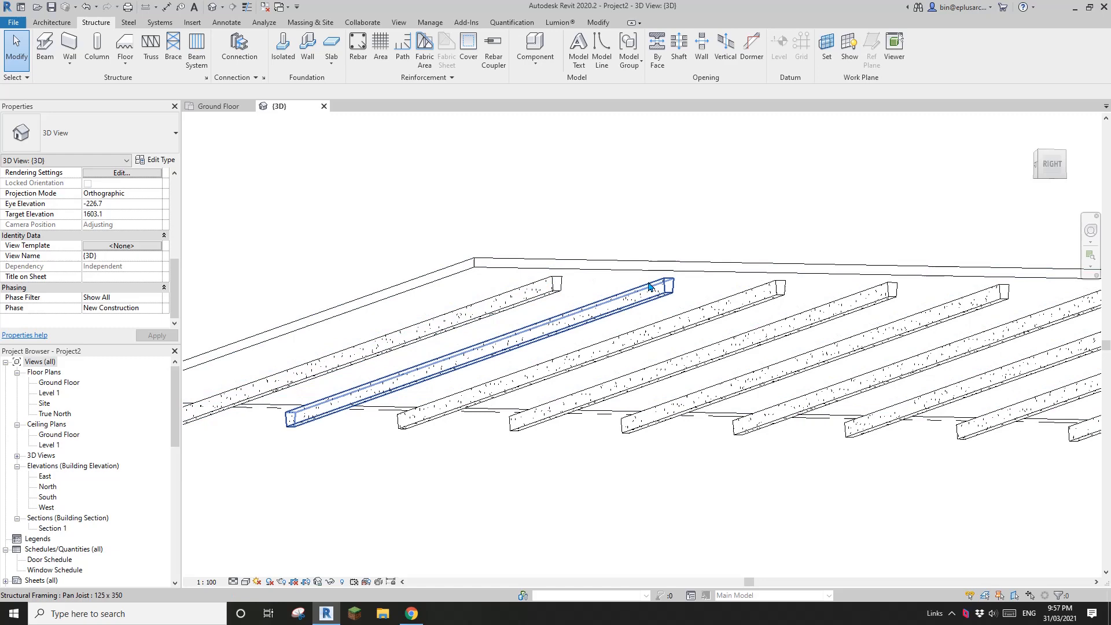
pyautogui.click(660, 269)
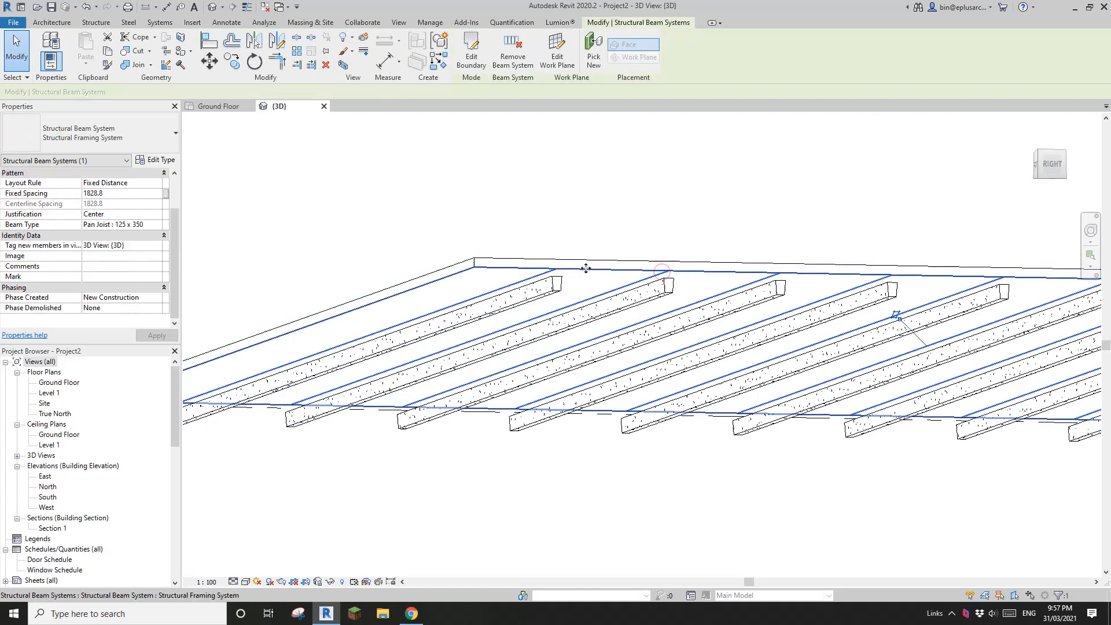
pyautogui.click(556, 51)
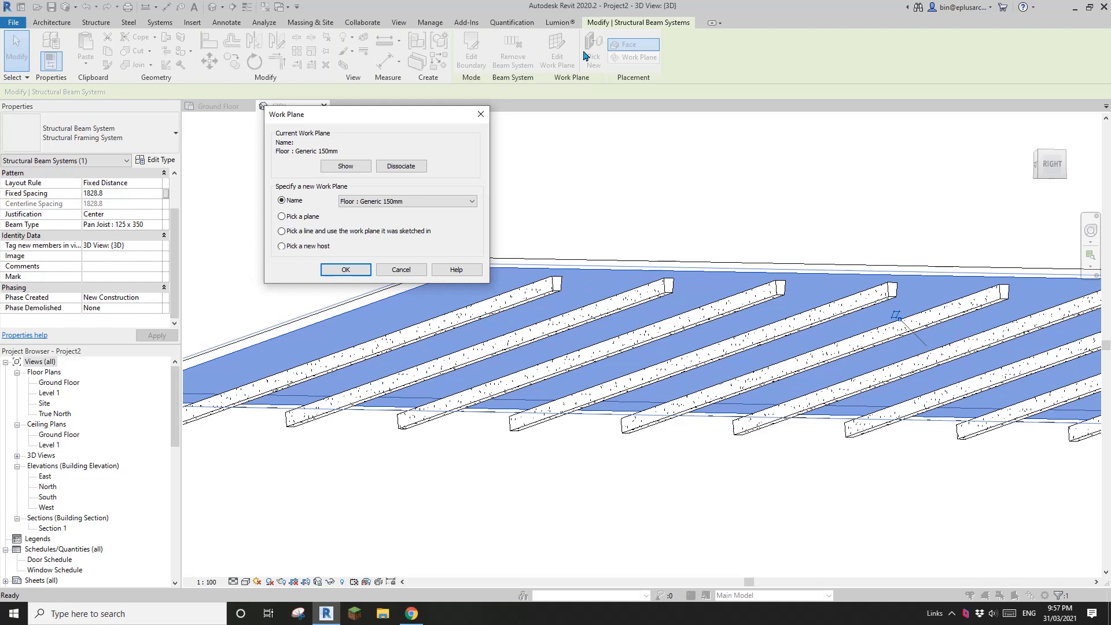
pyautogui.click(470, 201)
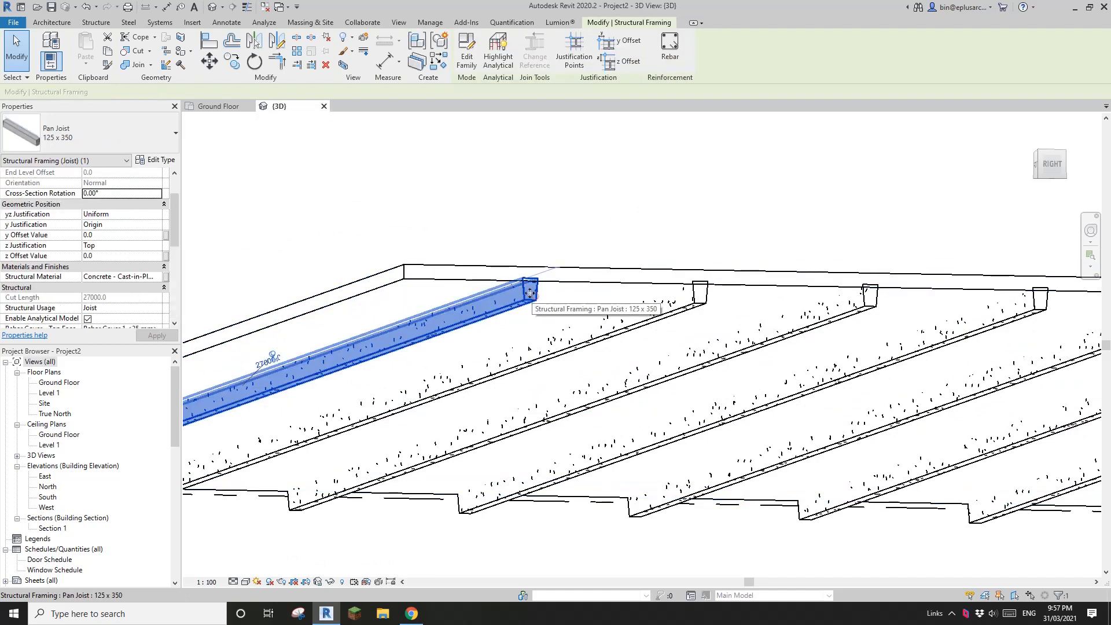
# Enter 150.0 as the Slab Thickness of the eleven selected joists
pyautogui.scroll(-3)
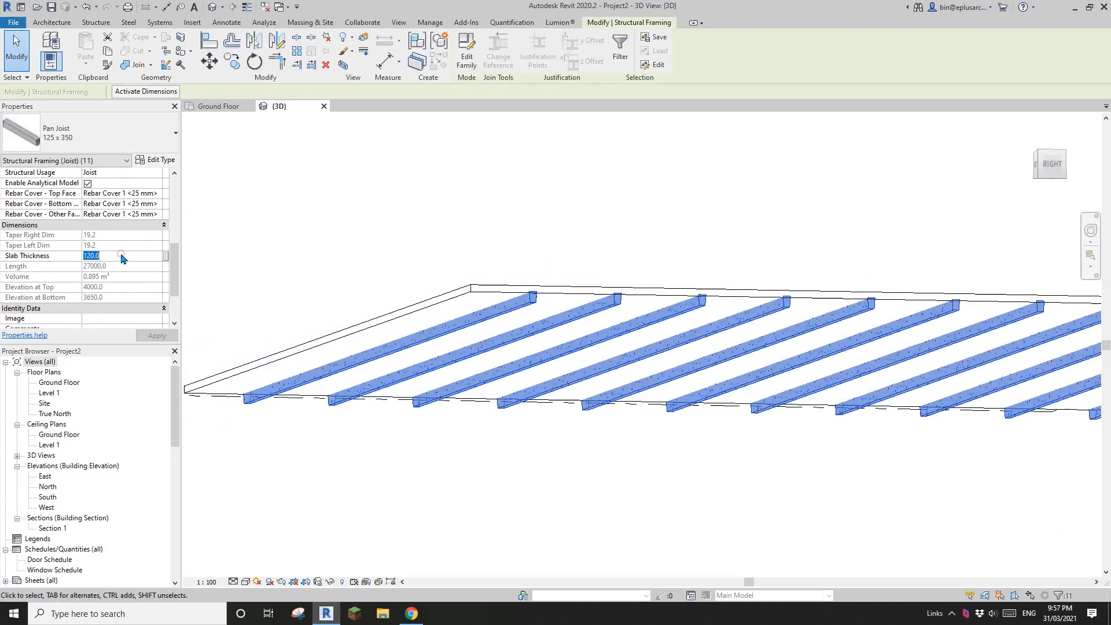
pyautogui.write('150.0')
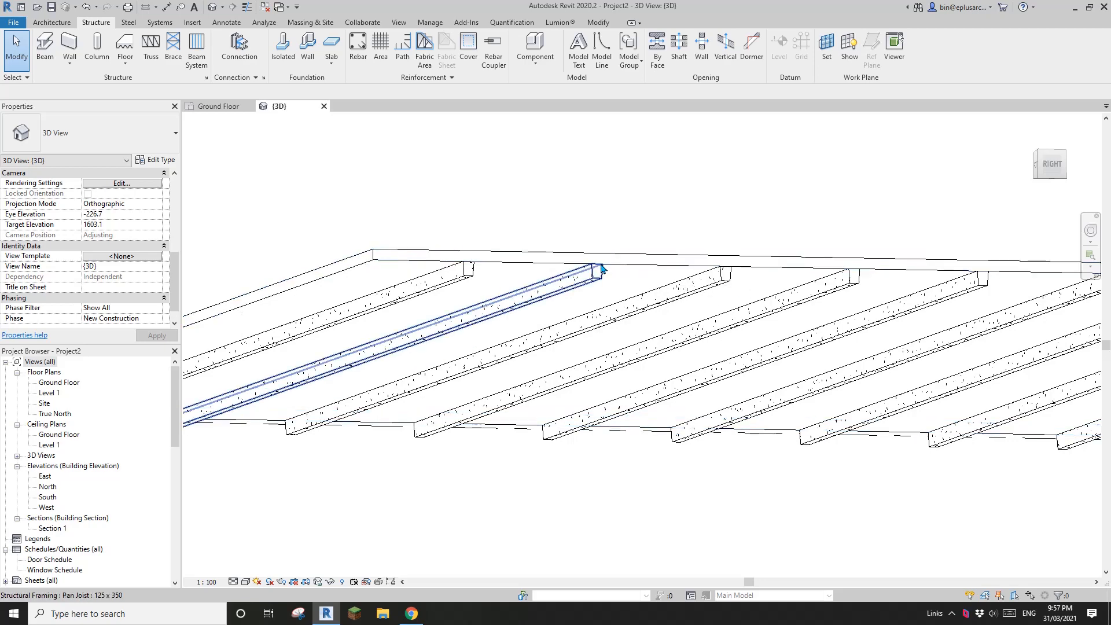
# Select the whole joist beam system, then bring up the waffle slab reference images
pyautogui.click(596, 258)
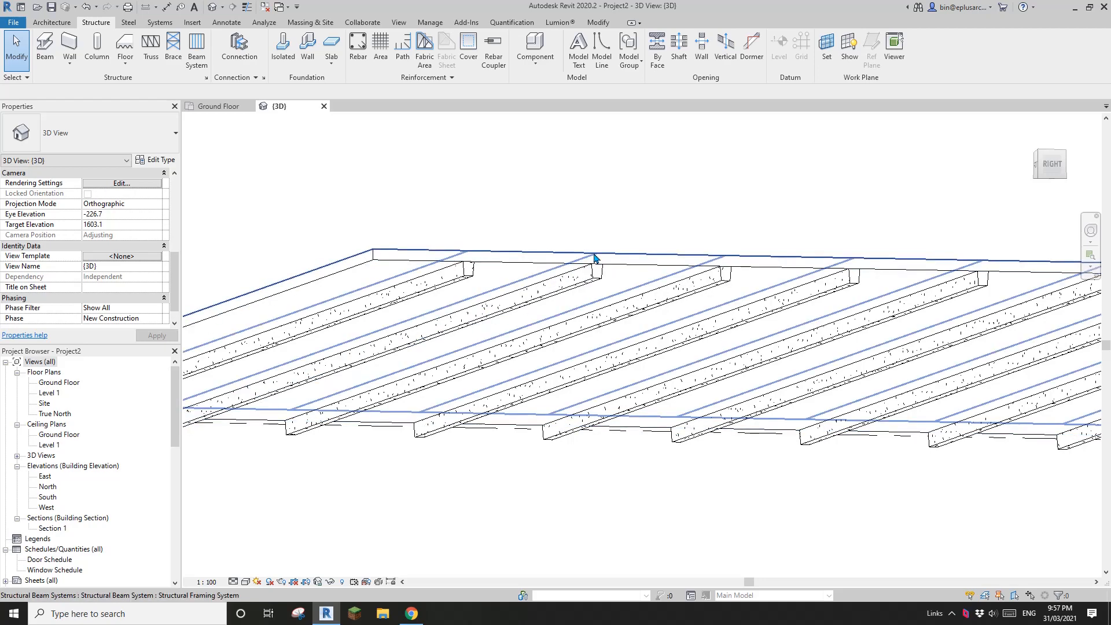
pyautogui.click(595, 257)
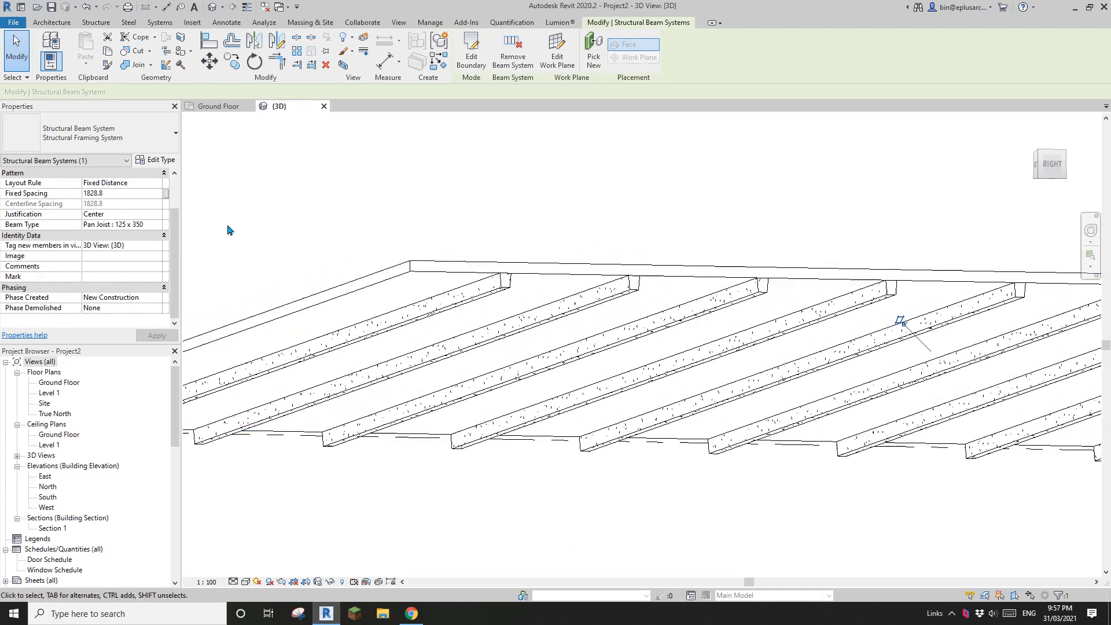
pyautogui.moveTo(174, 205)
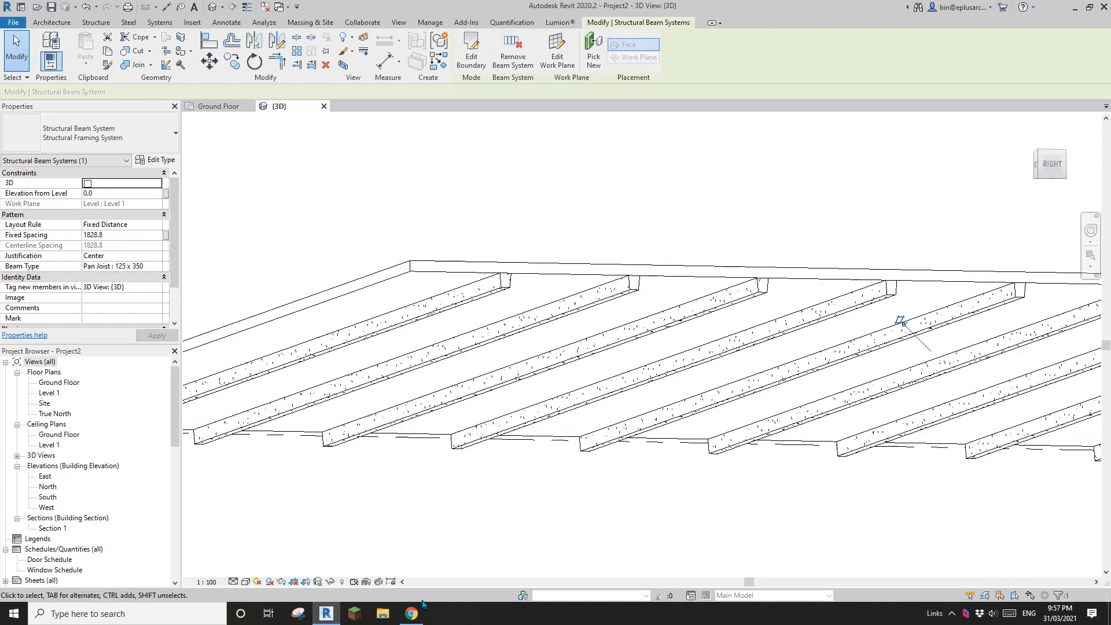
pyautogui.click(409, 614)
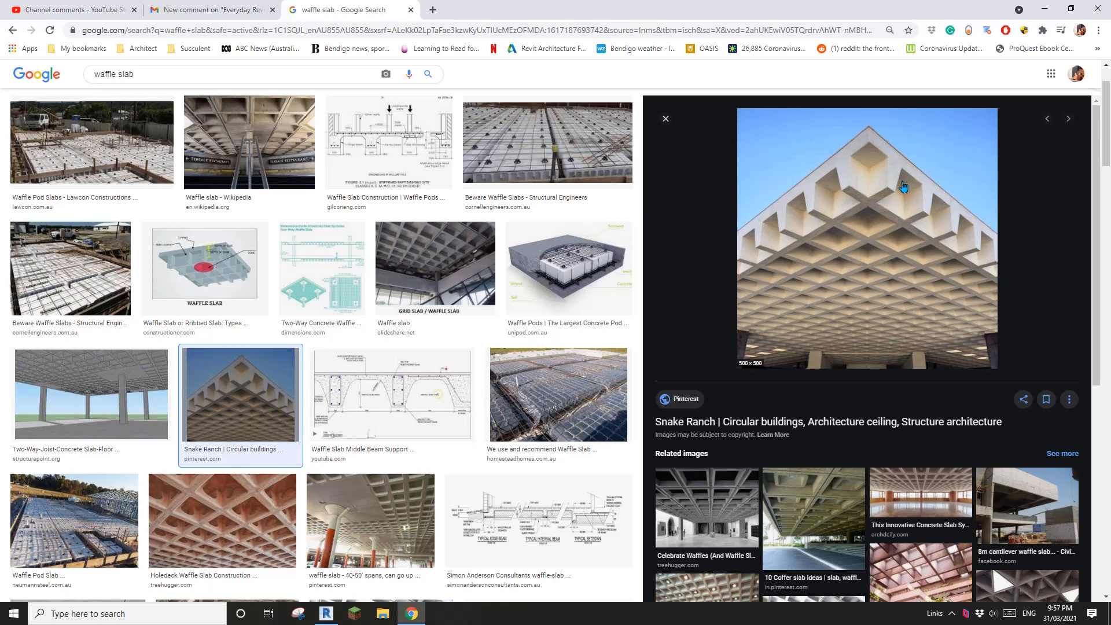
# Compare the Revit joist layout against the Snake Ranch coffered ceiling photo
pyautogui.click(326, 614)
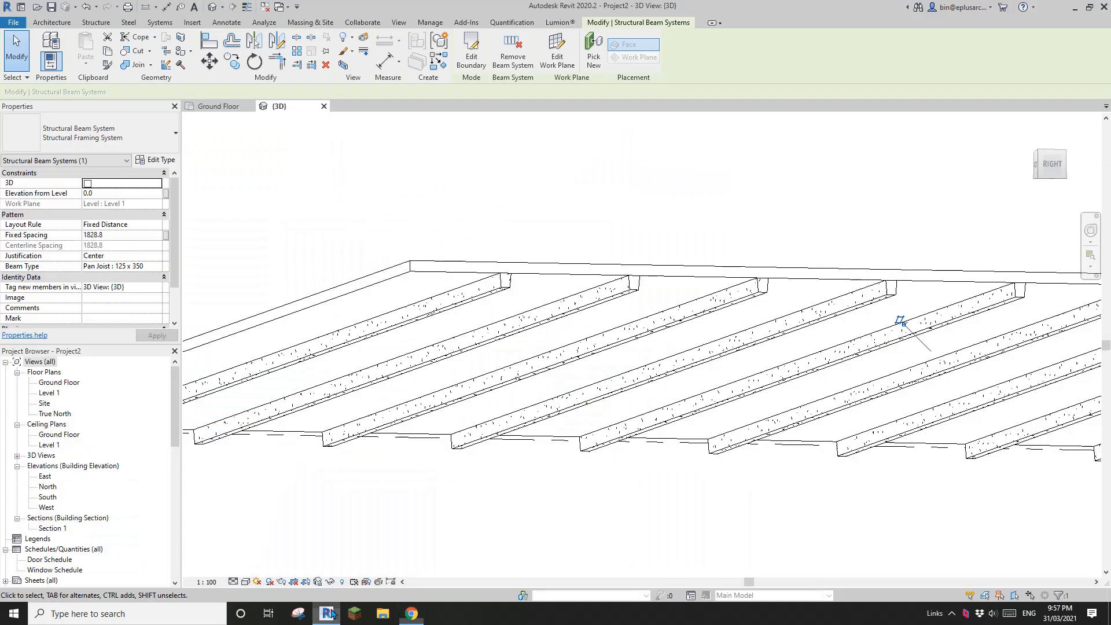
pyautogui.click(514, 314)
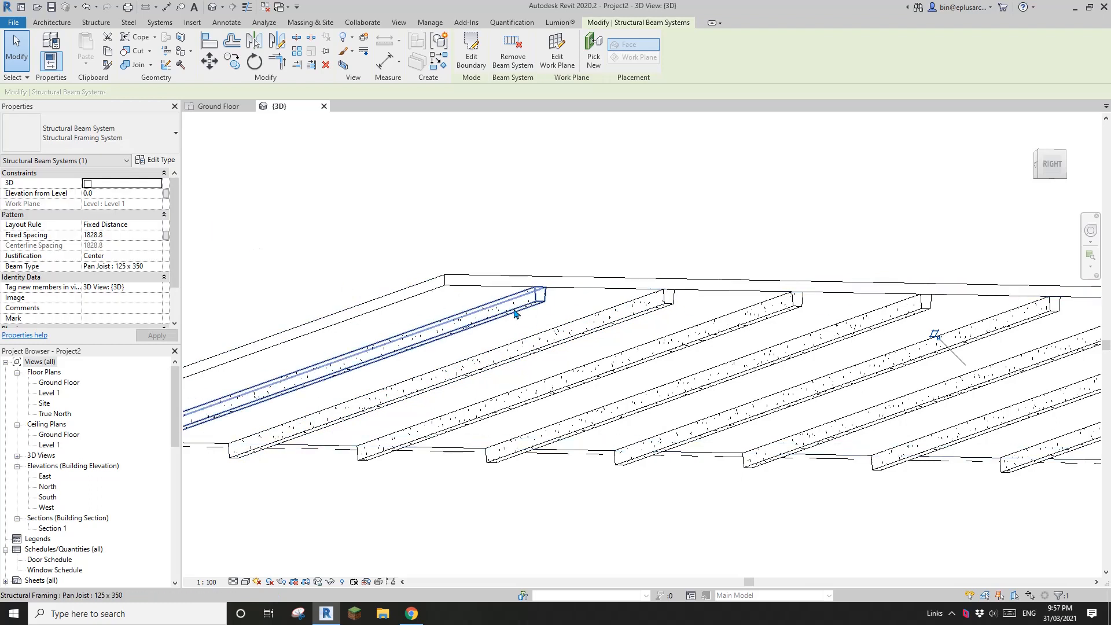
pyautogui.click(482, 305)
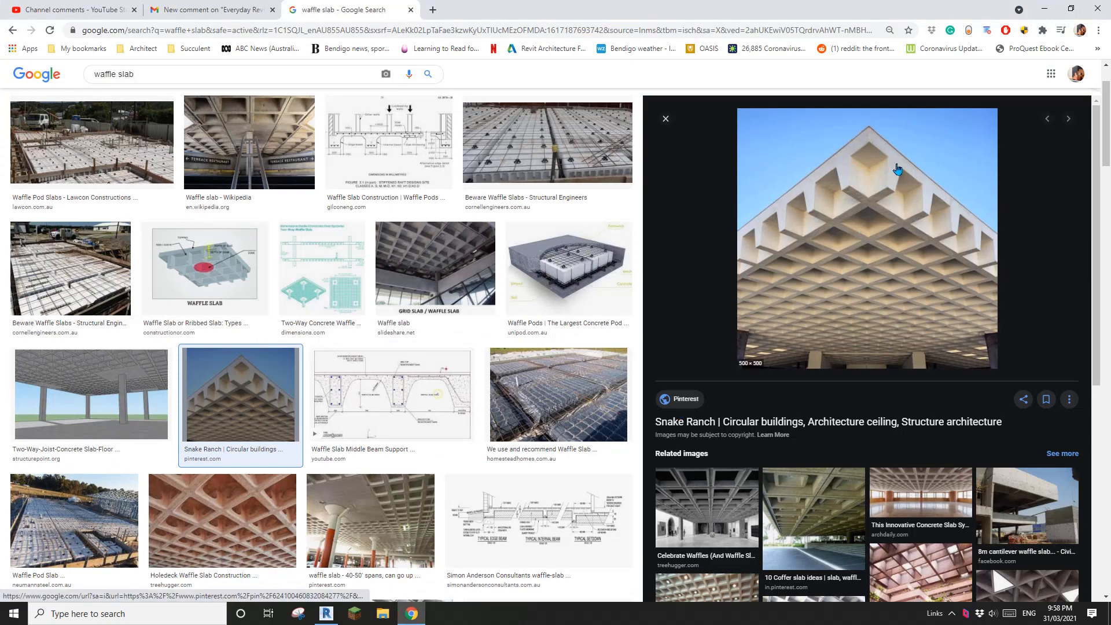
pyautogui.moveTo(921, 189)
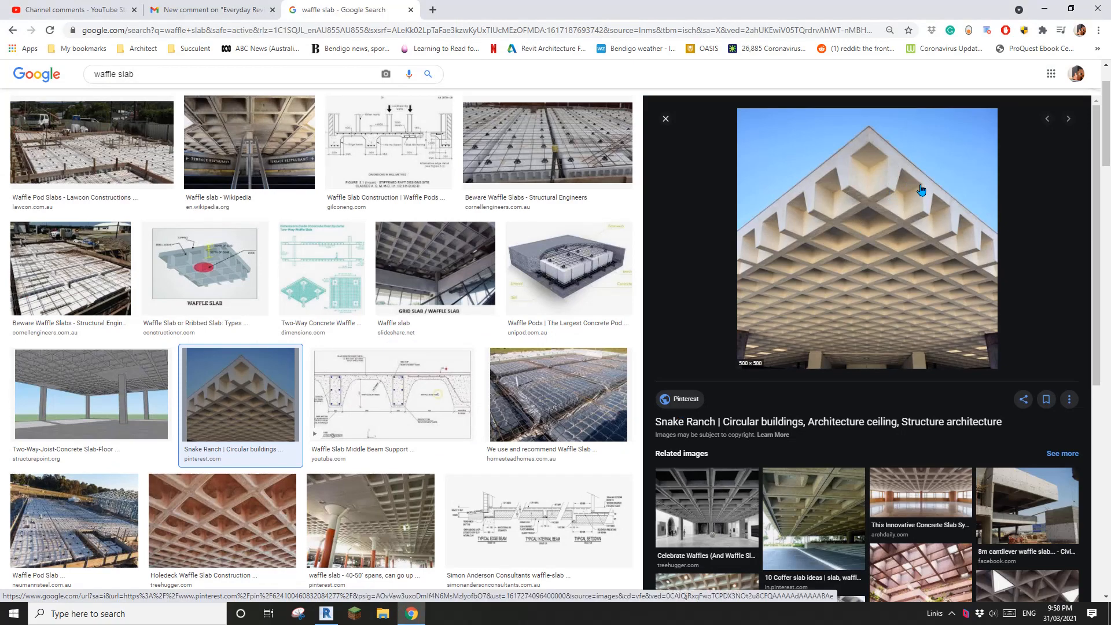
pyautogui.moveTo(927, 196)
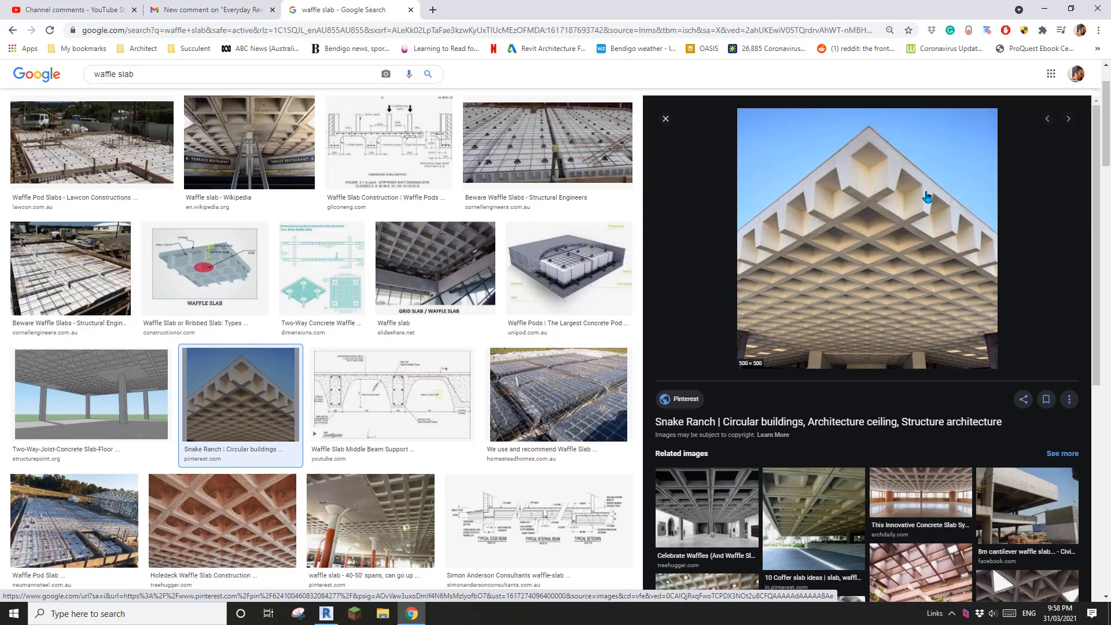
pyautogui.click(325, 614)
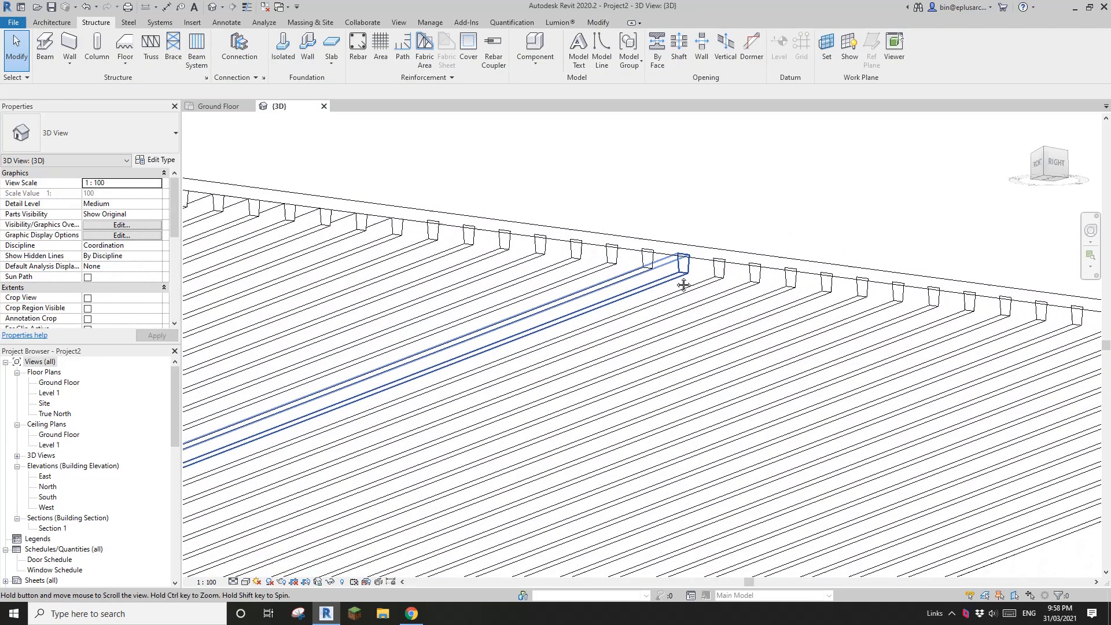
# Select the grid's 41 pan joists and enter 150.0 as Slab Thickness
pyautogui.click(659, 262)
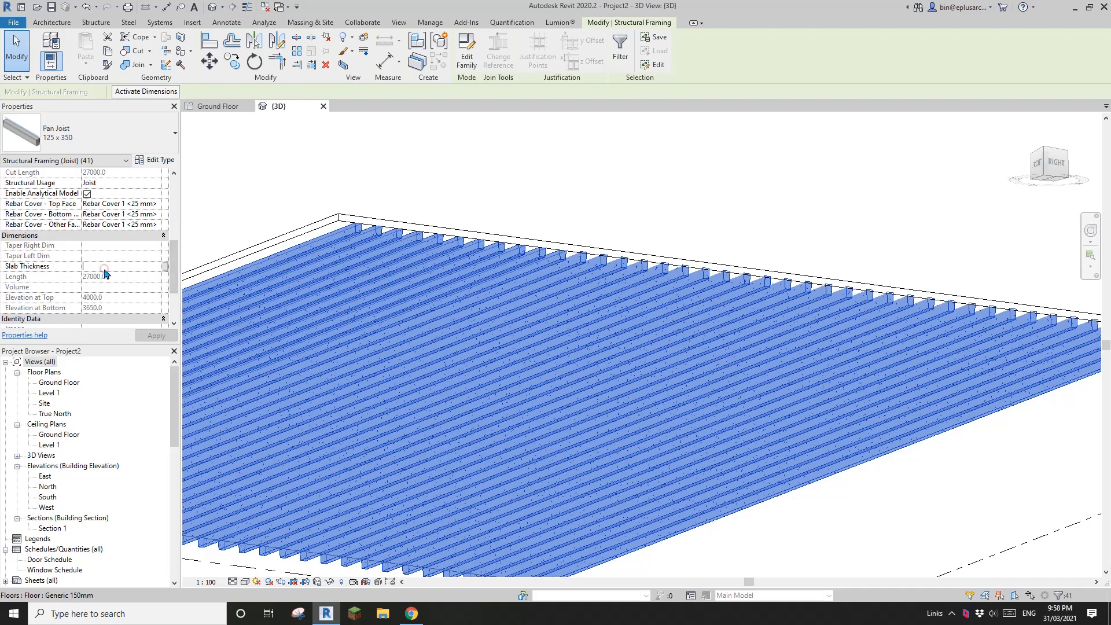
pyautogui.write('150.0')
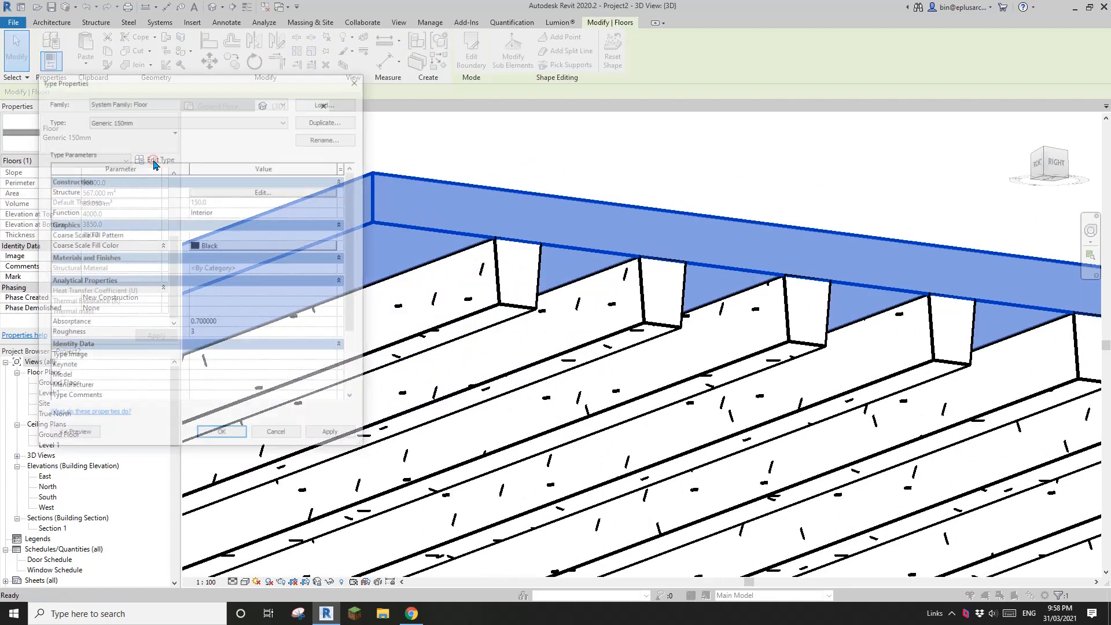
# Assign Concrete, Cast-in-Place to the floor's structure layer via a 'situ' material search
pyautogui.click(262, 192)
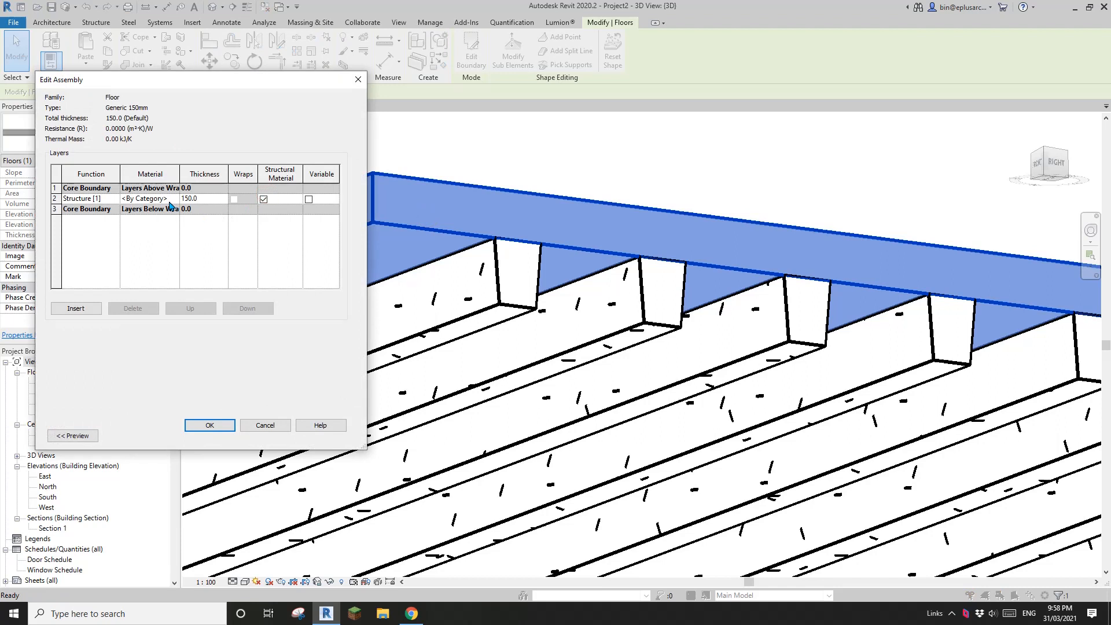
pyautogui.click(145, 199)
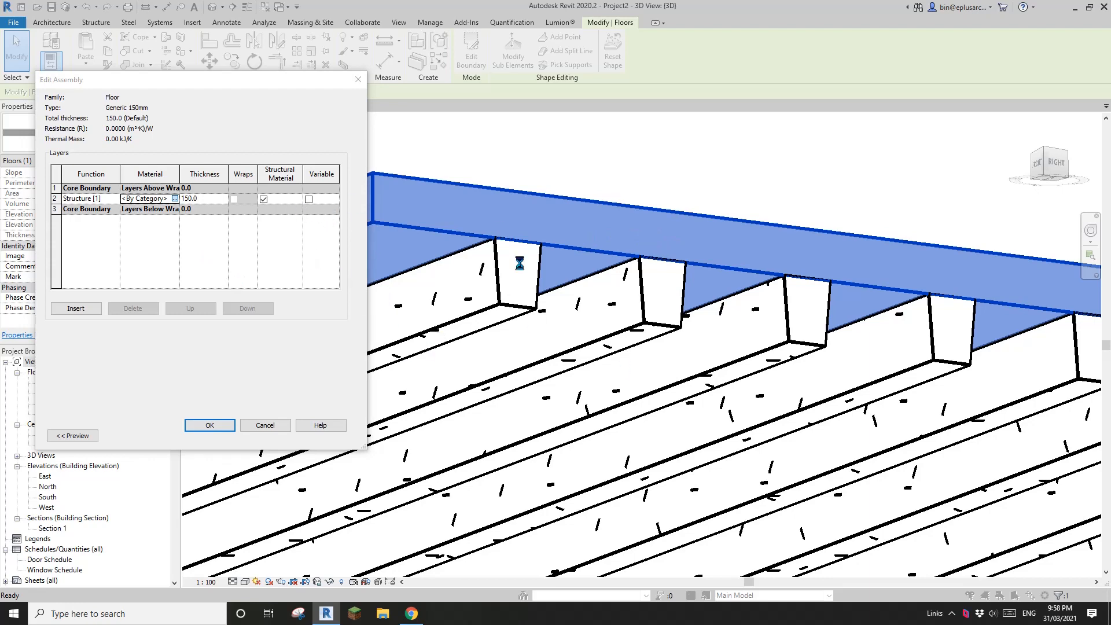
pyautogui.click(174, 199)
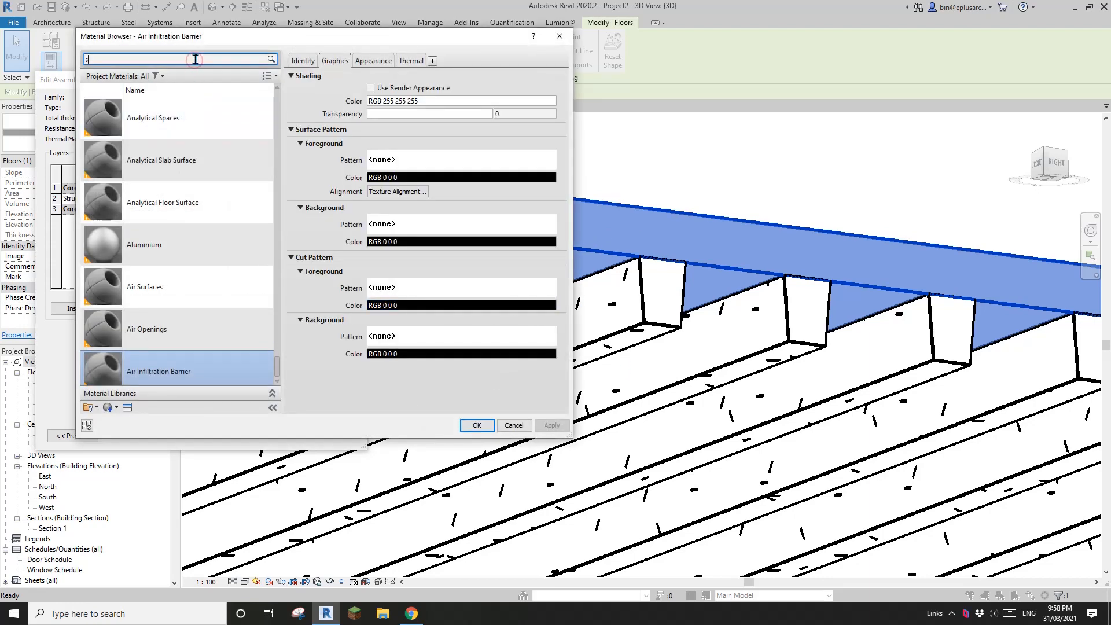
pyautogui.write('situ')
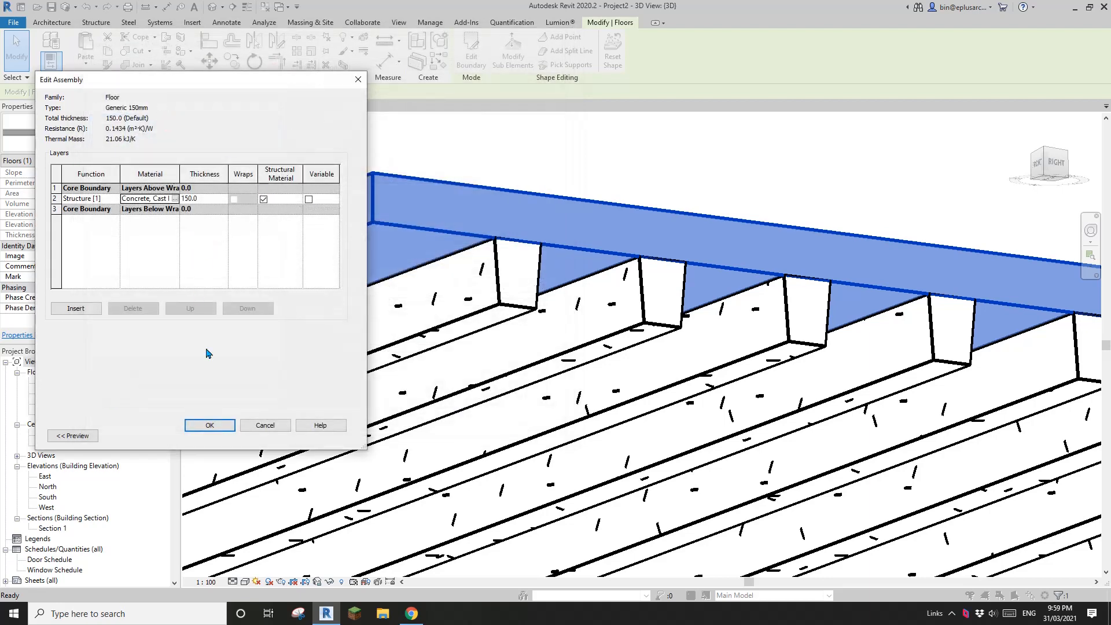
pyautogui.click(209, 426)
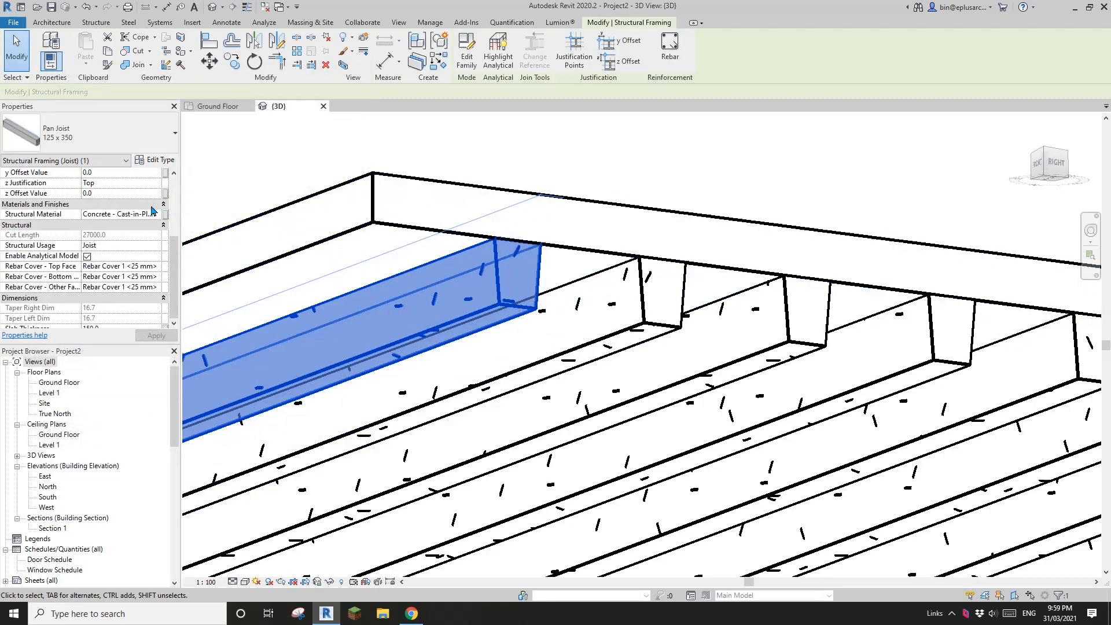
pyautogui.moveTo(120, 213)
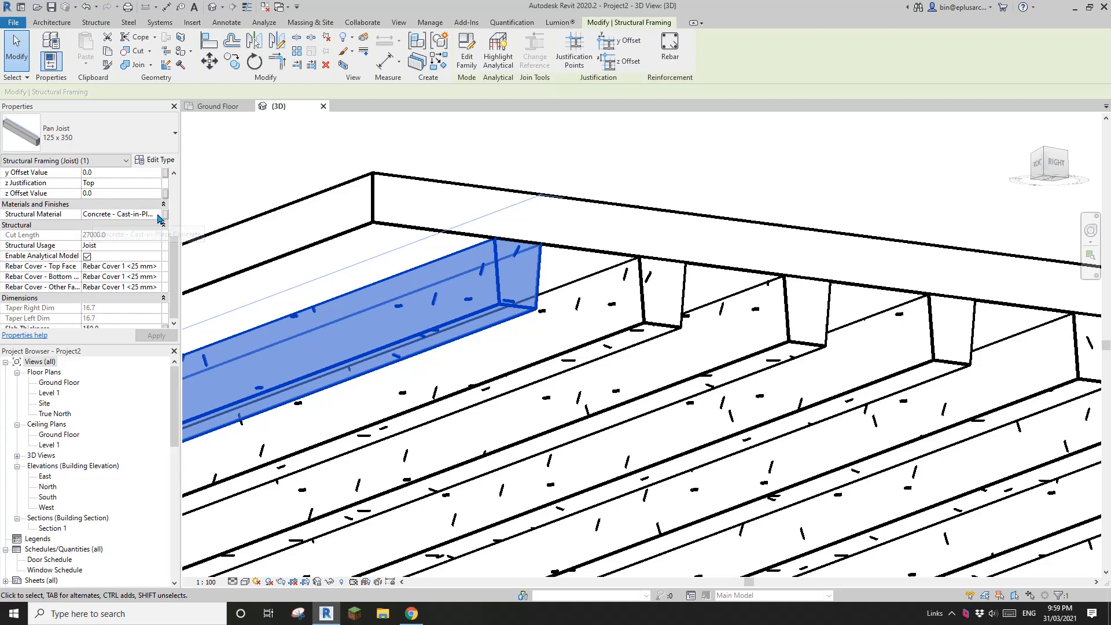
# Reselect the floor slab and reopen its type settings to confirm
pyautogui.click(120, 215)
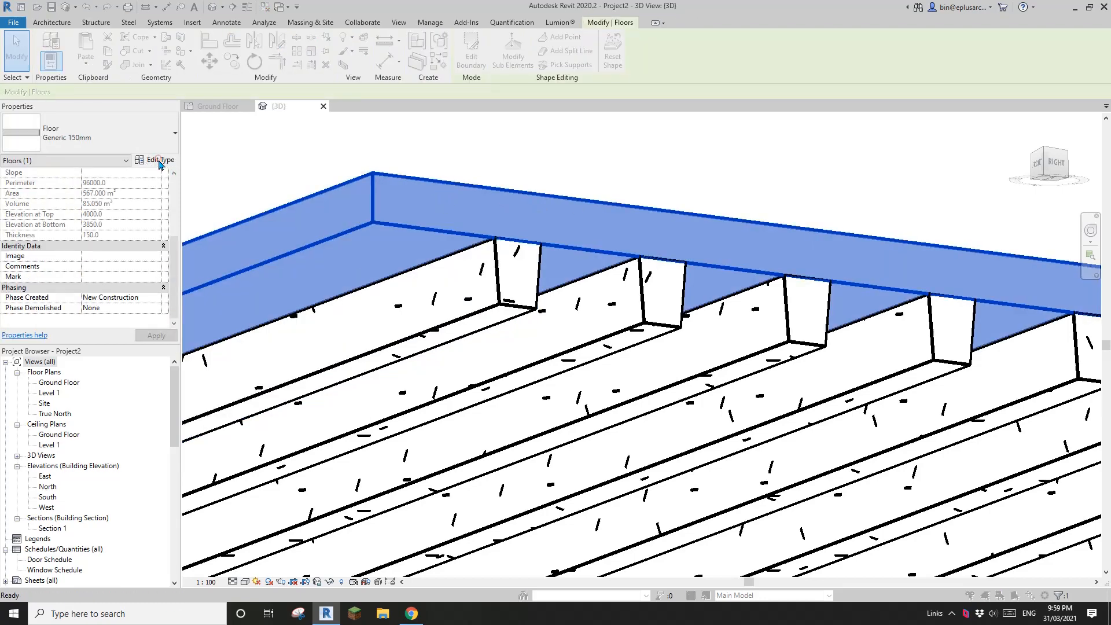
pyautogui.click(159, 160)
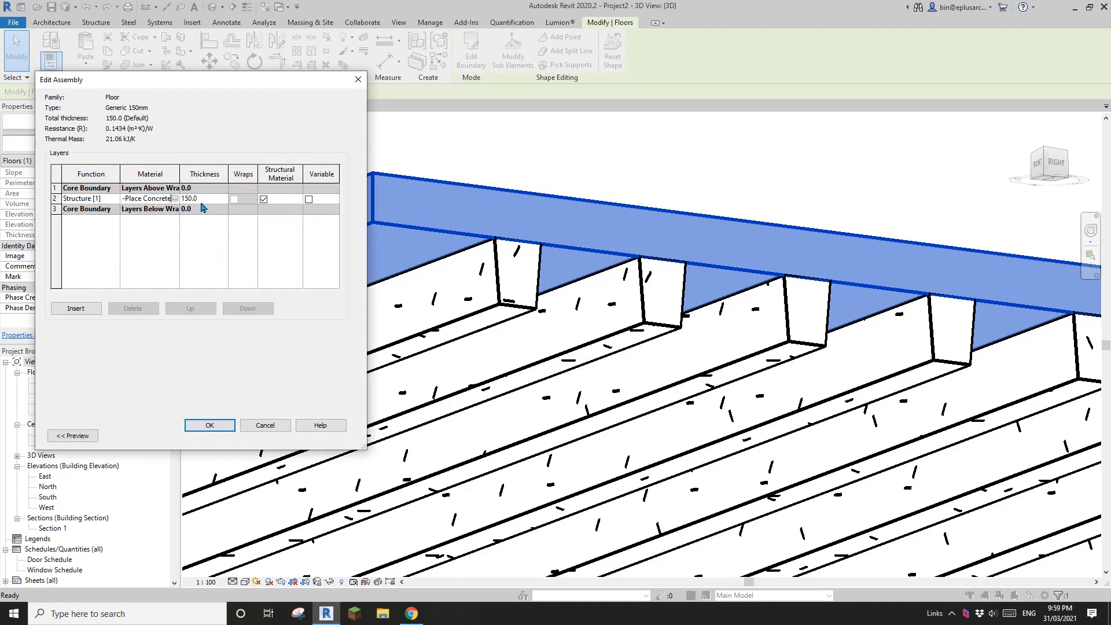
pyautogui.click(209, 425)
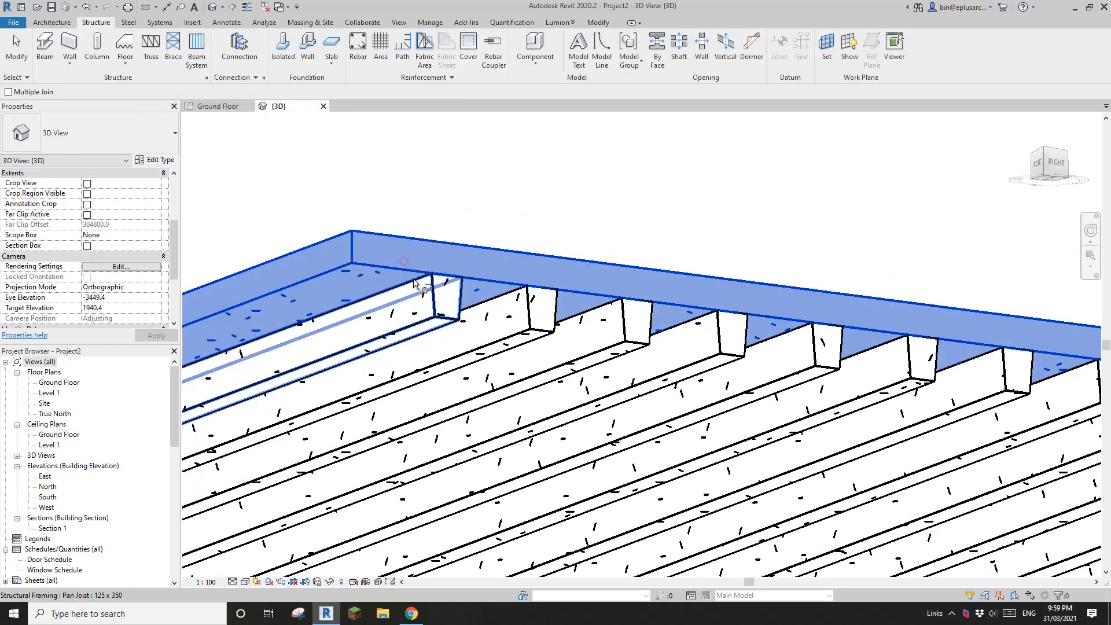
# Join the 150 mm floor to the pan joists with Join Geometry, picking floor then joists
pyautogui.click(453, 301)
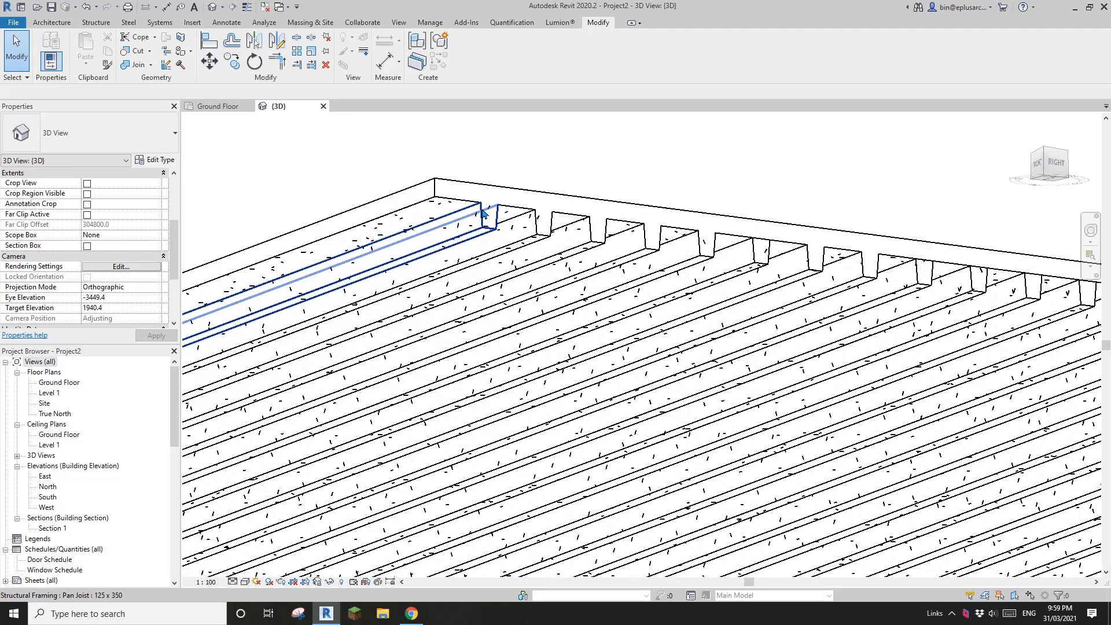
pyautogui.click(482, 213)
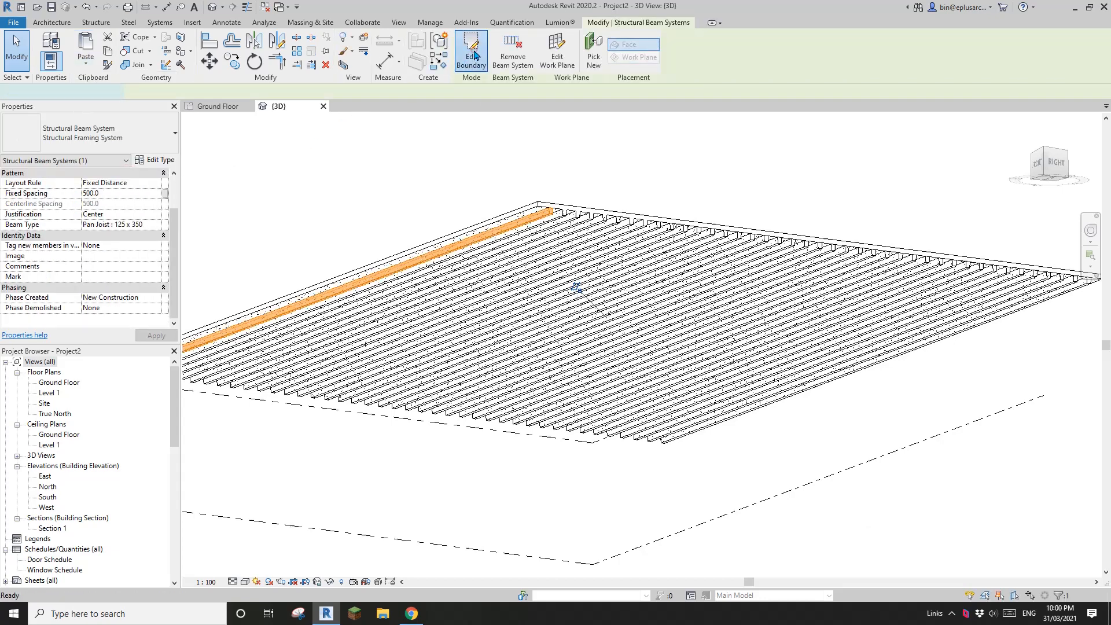
# Edit the pan joist beam system boundary, set beam direction on the other edge, and finish
pyautogui.click(470, 50)
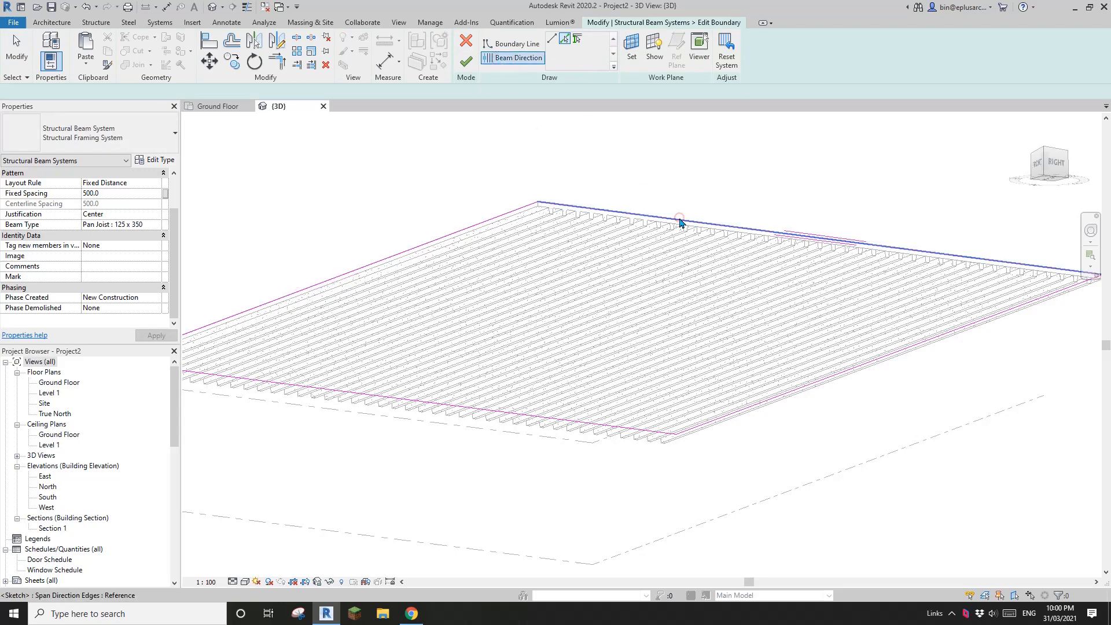
pyautogui.click(465, 62)
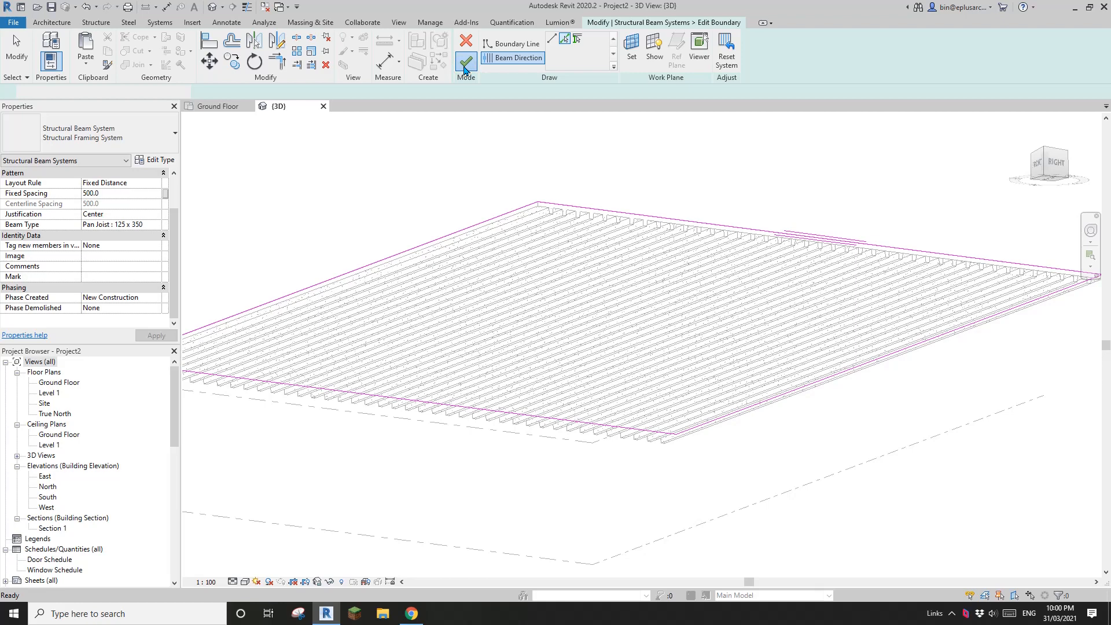
pyautogui.click(465, 60)
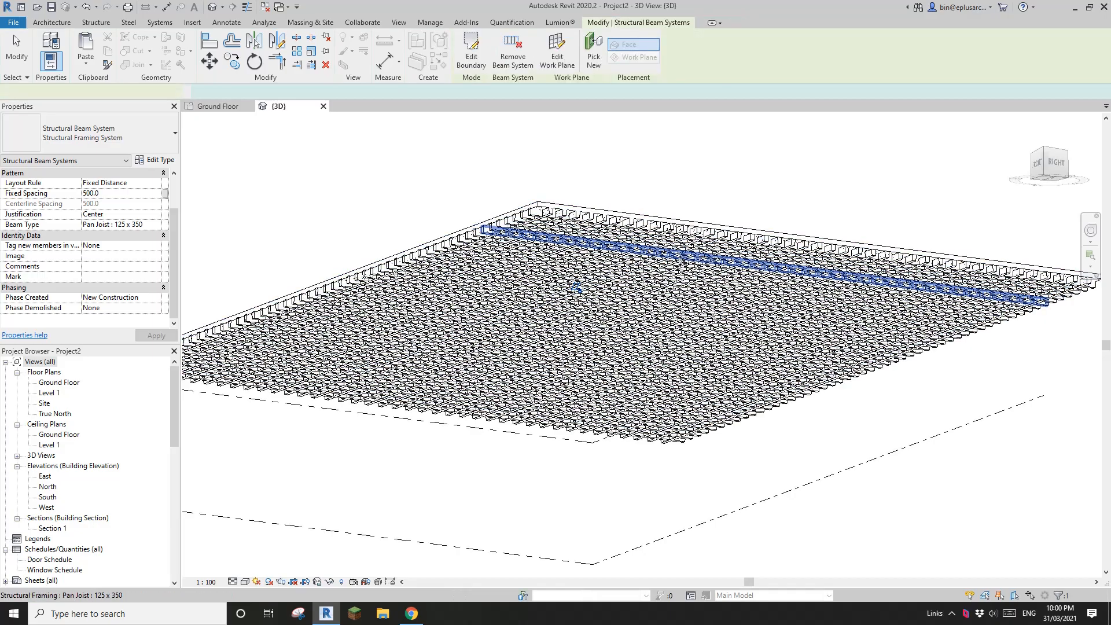
# Select the 94 crosswise pan joists and enter 150 as their Slab Thickness
pyautogui.click(546, 248)
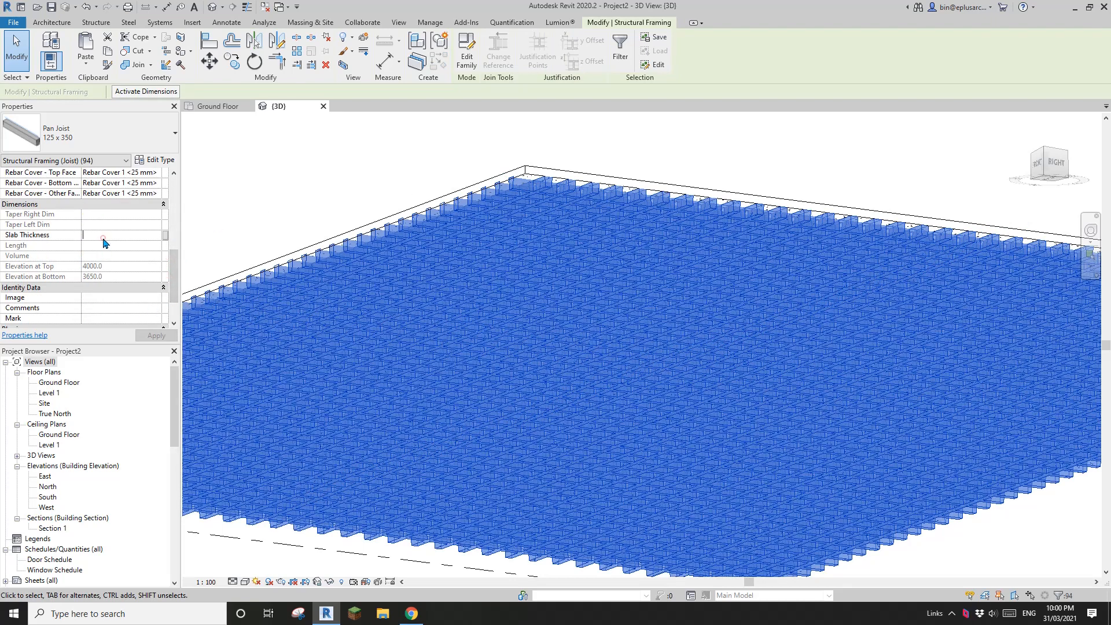
pyautogui.write('150')
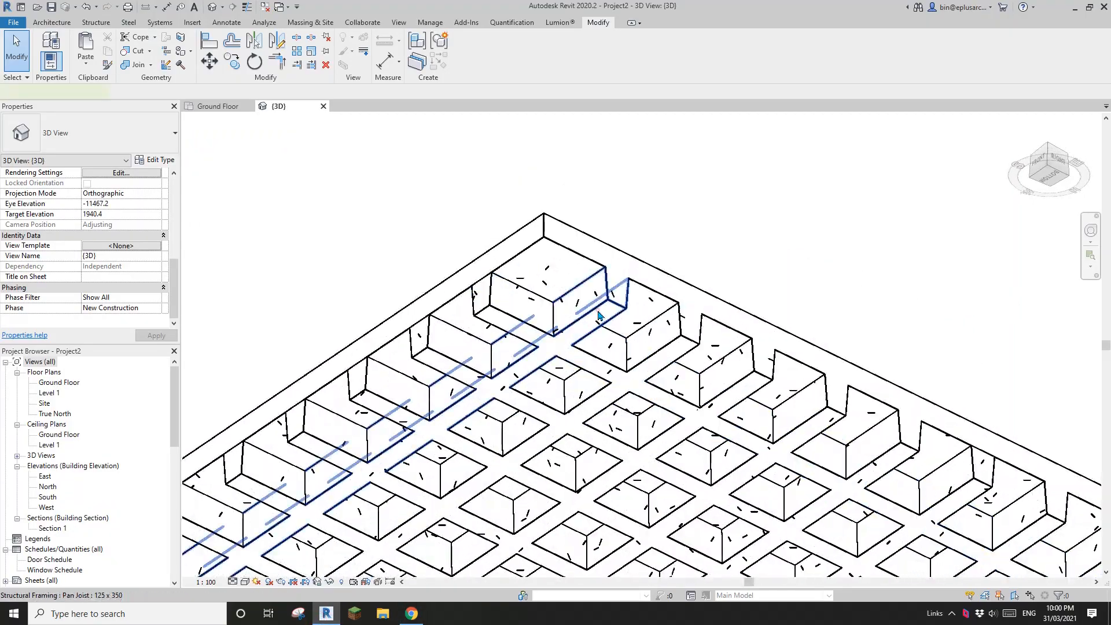
pyautogui.click(599, 315)
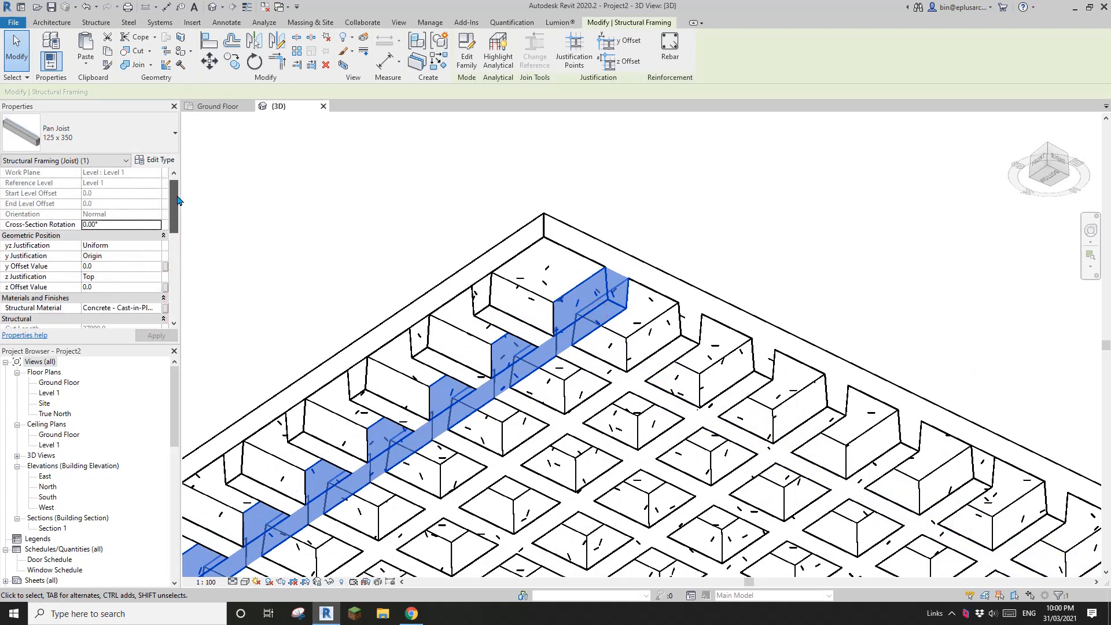
pyautogui.click(156, 159)
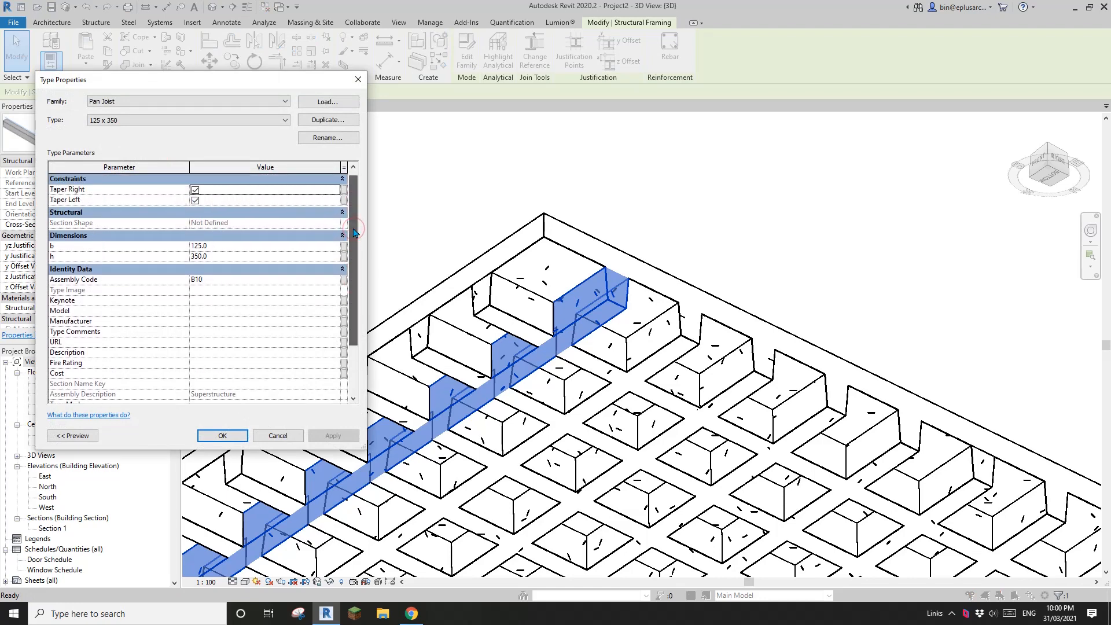
pyautogui.click(222, 435)
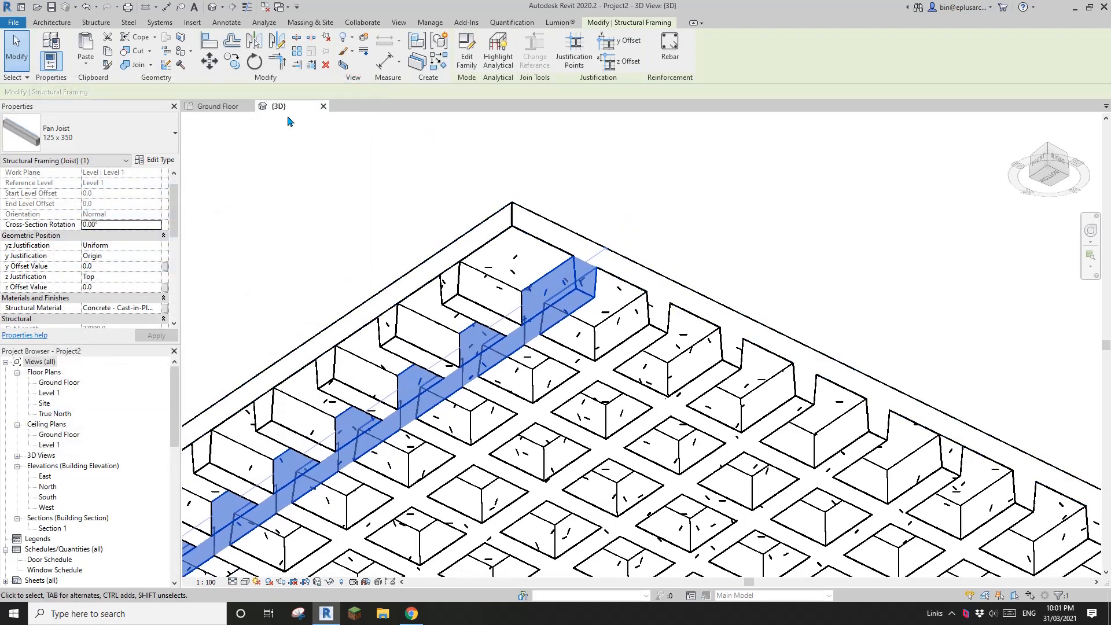